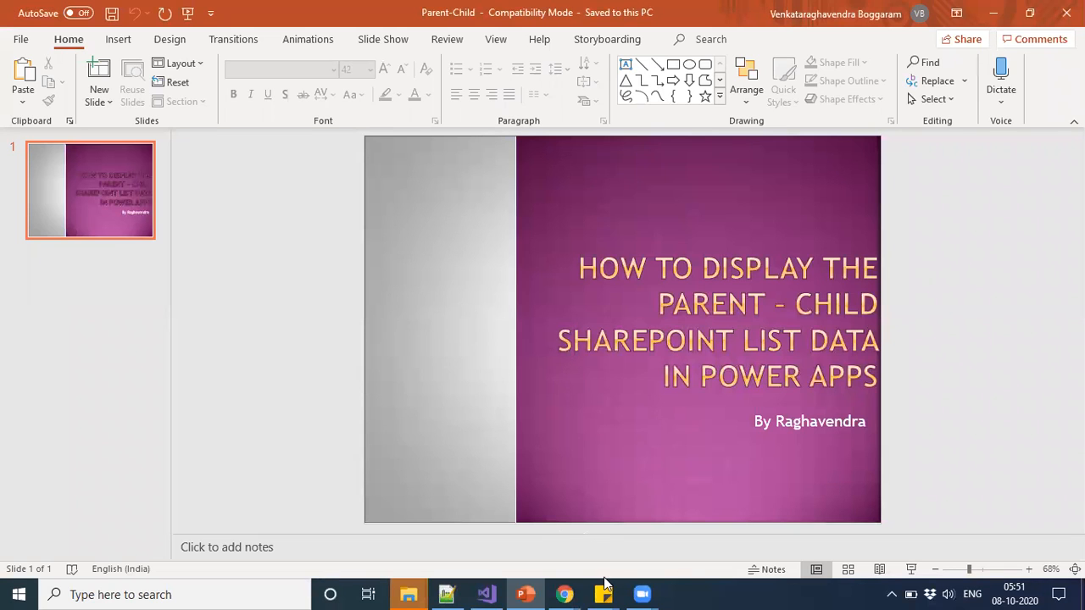
mouse_move(565, 593)
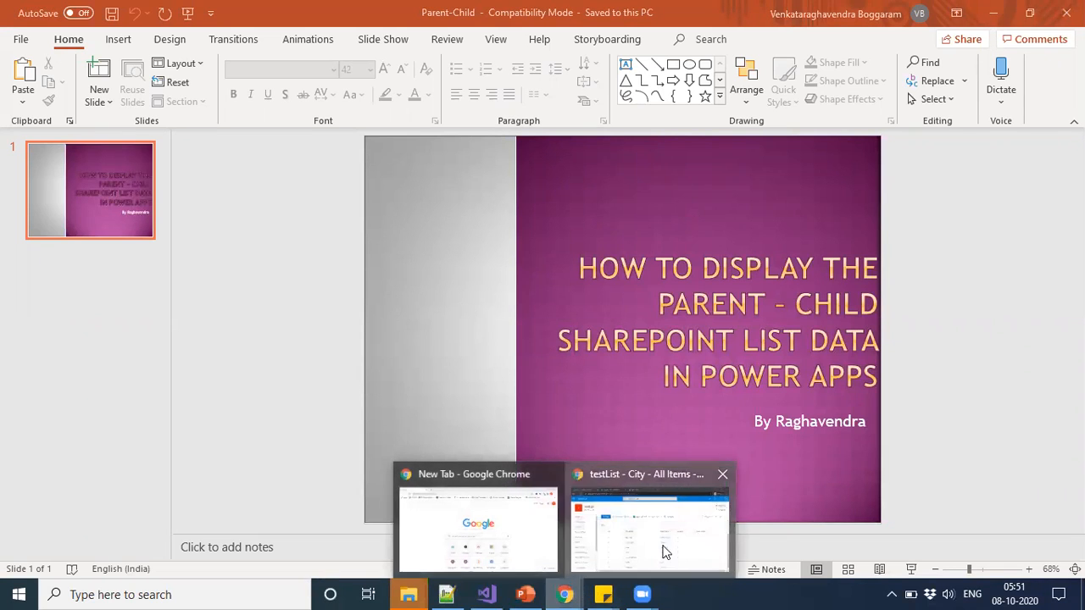
Compare StateID values across the State and City SharePoint lists, then go to the Power Apps creation page
left_click(649, 529)
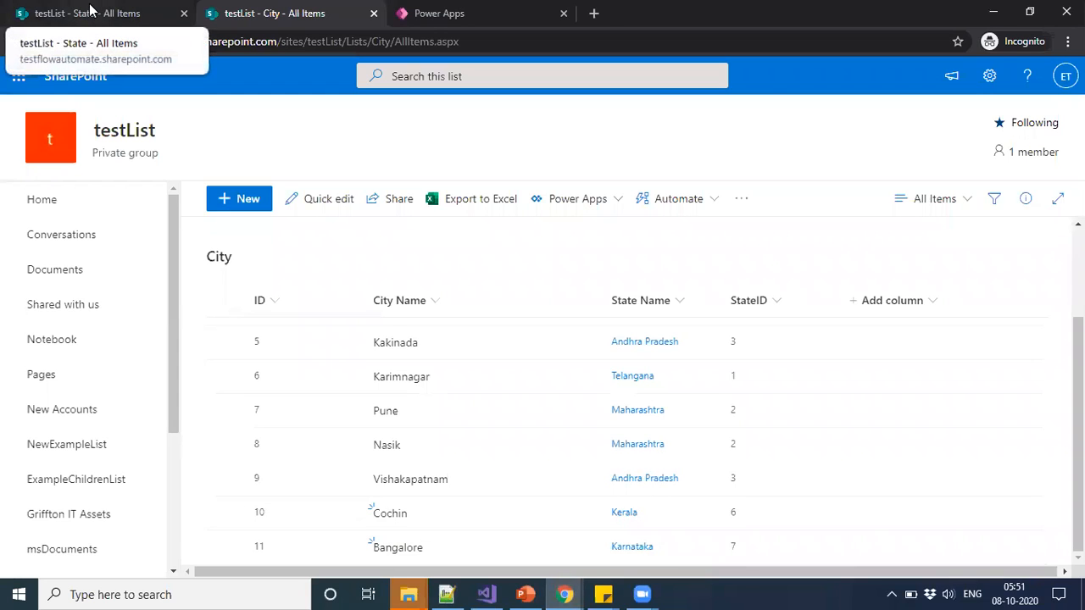
mouse_move(88, 14)
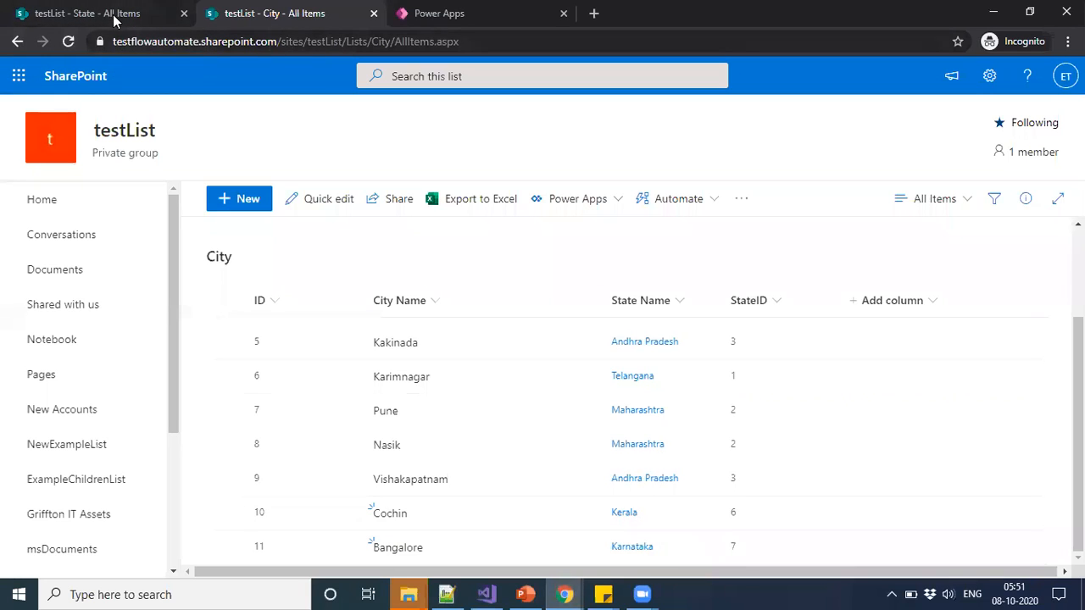
left_click(88, 14)
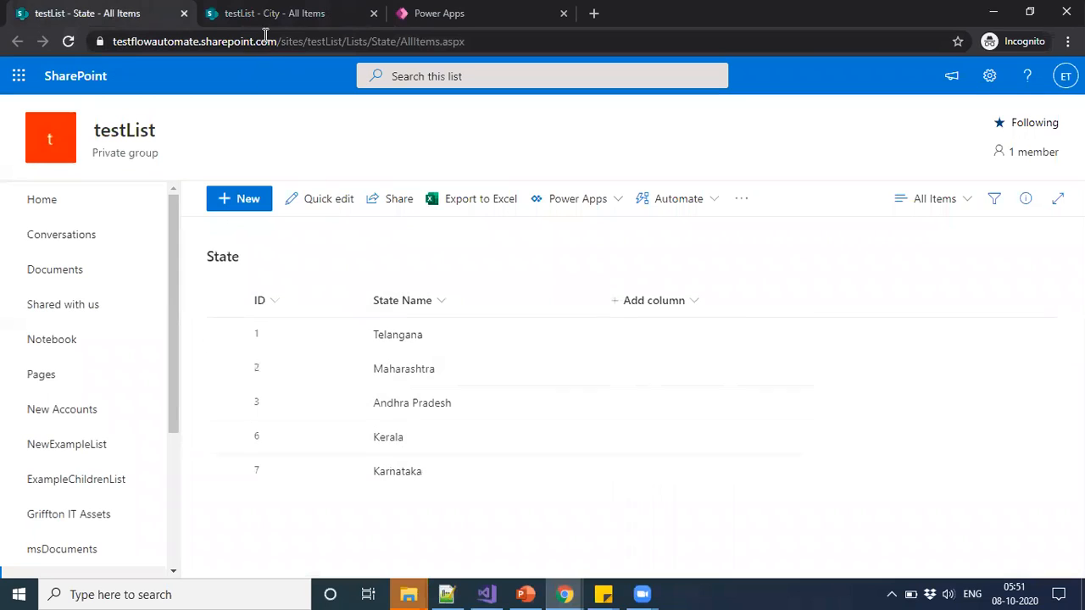
left_click(275, 14)
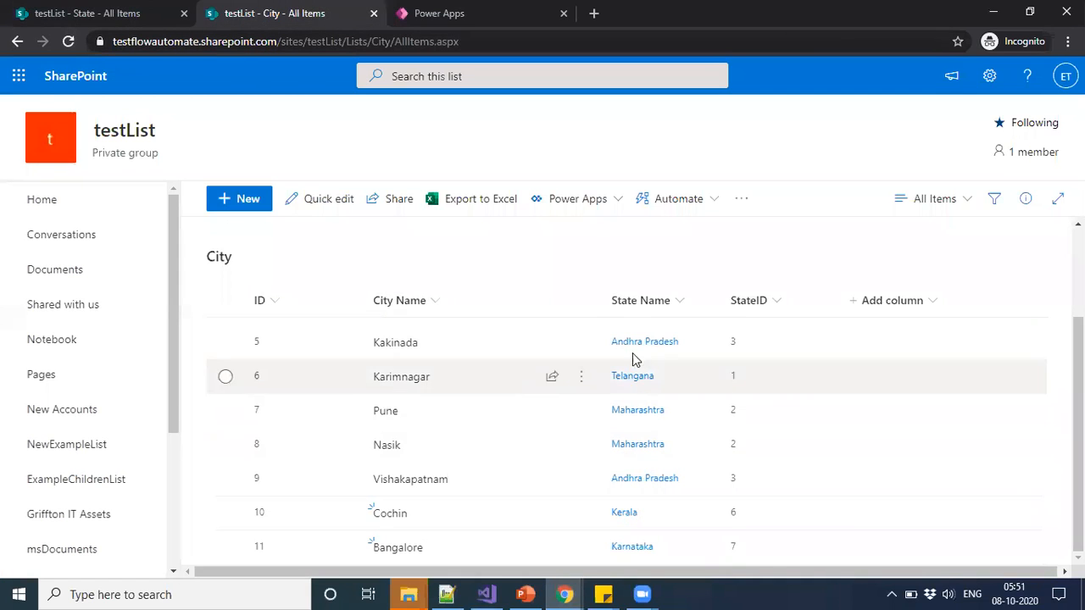
mouse_move(771, 399)
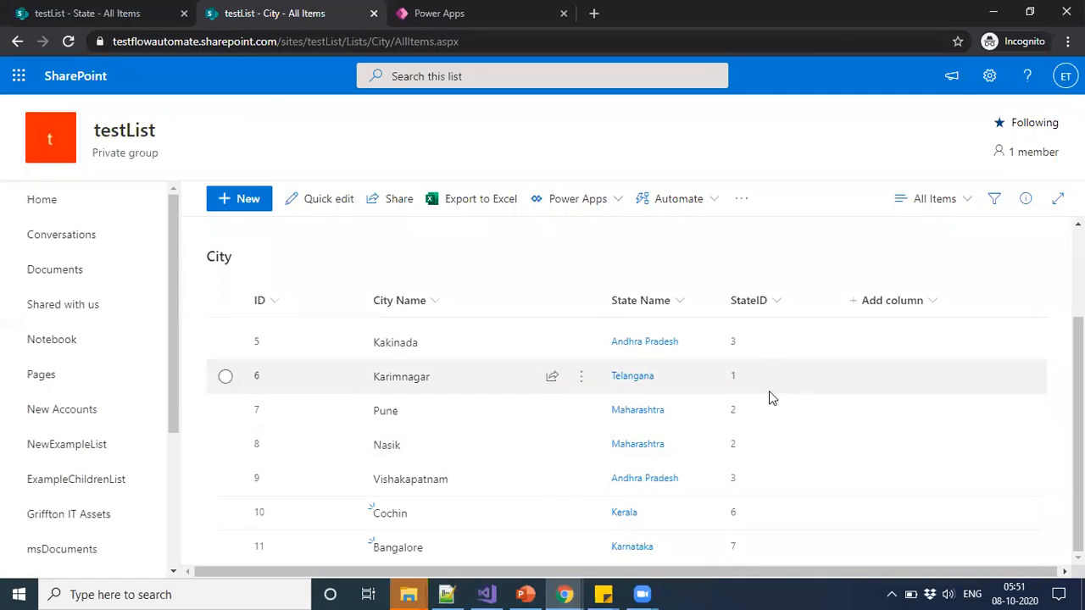
mouse_move(770, 342)
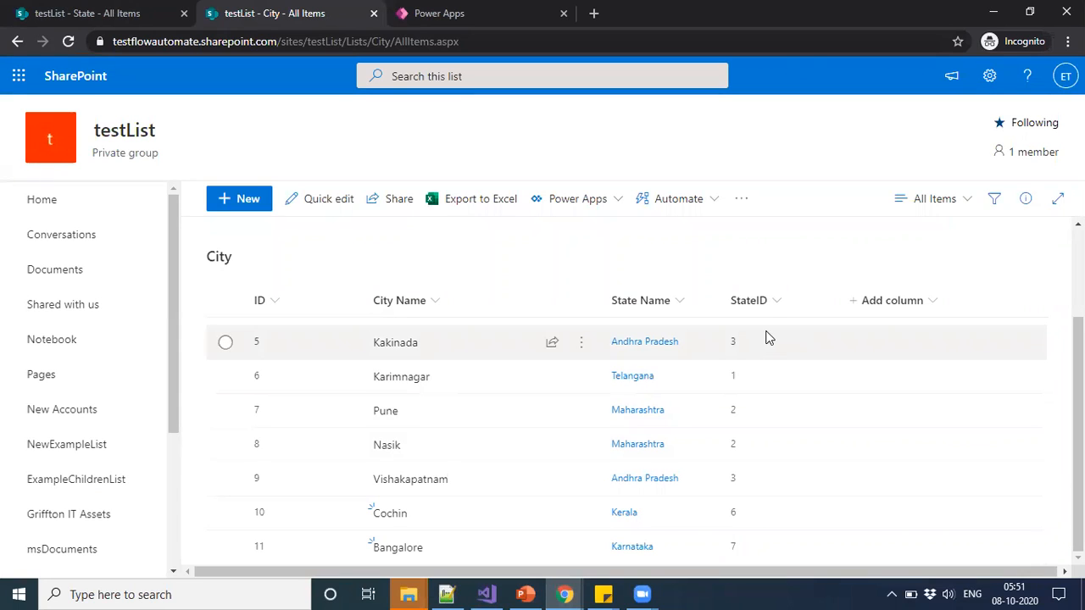
mouse_move(765, 334)
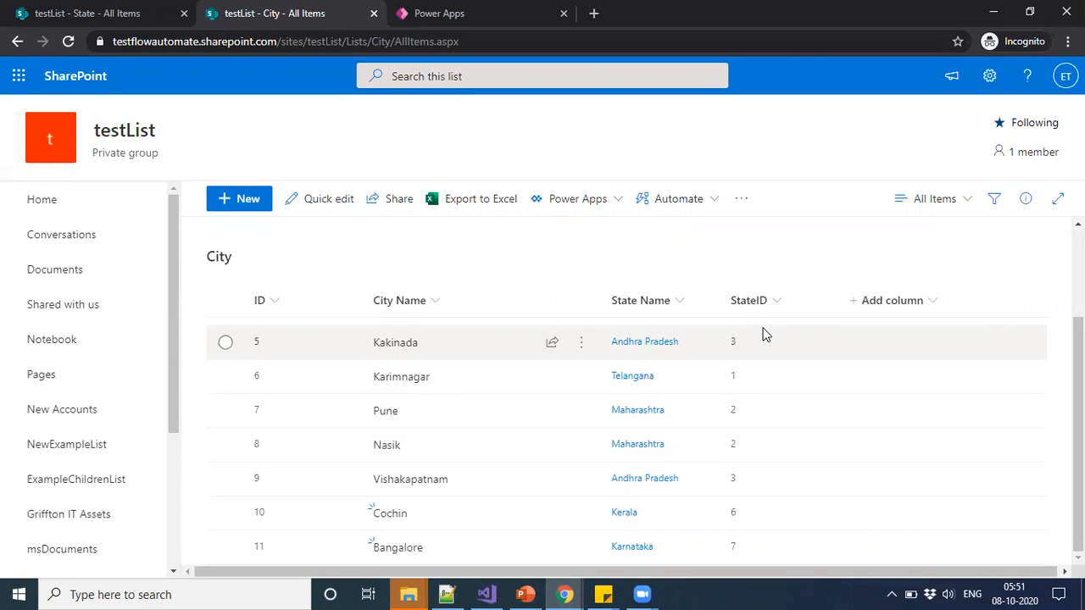
mouse_move(766, 383)
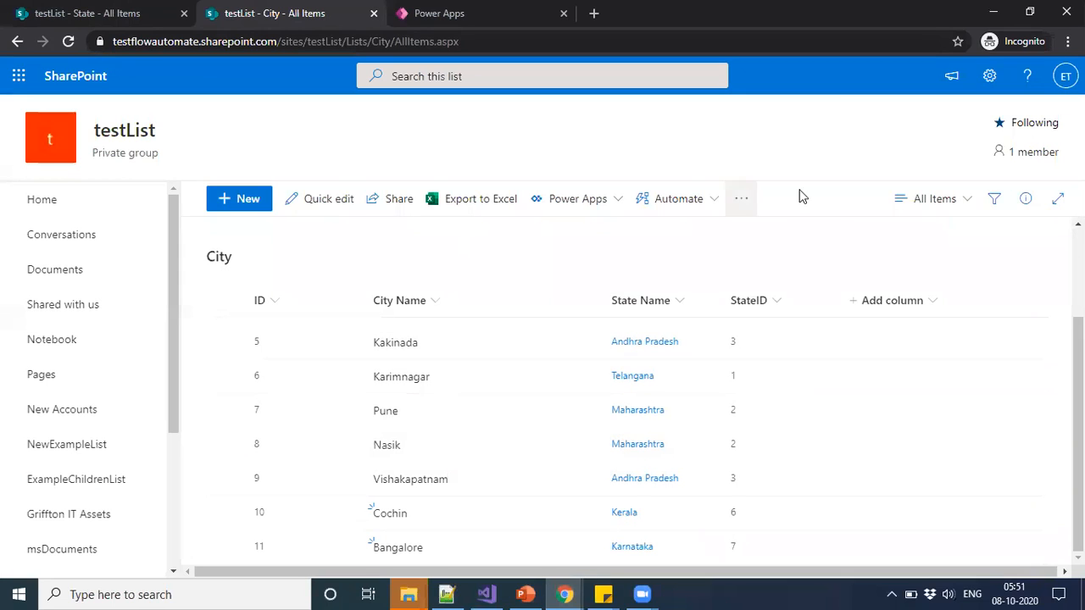
left_click(88, 14)
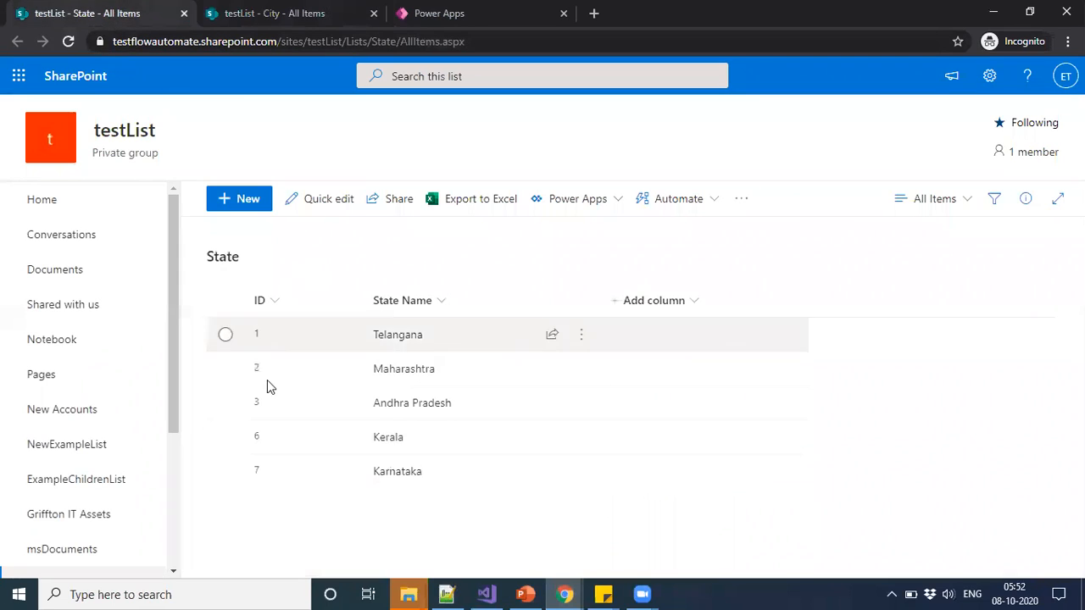
left_click(275, 13)
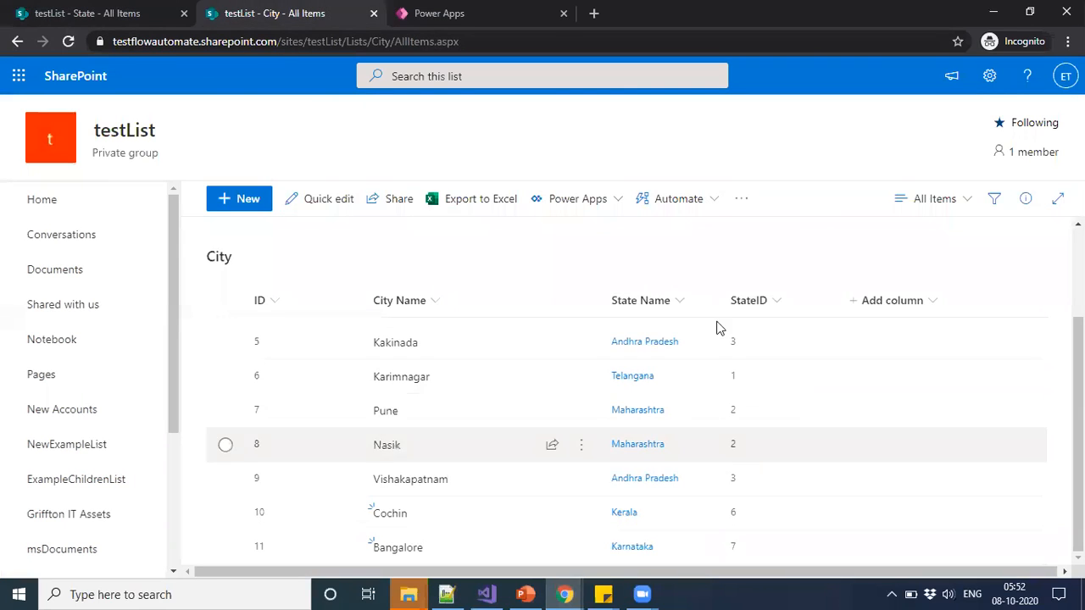
left_click(437, 14)
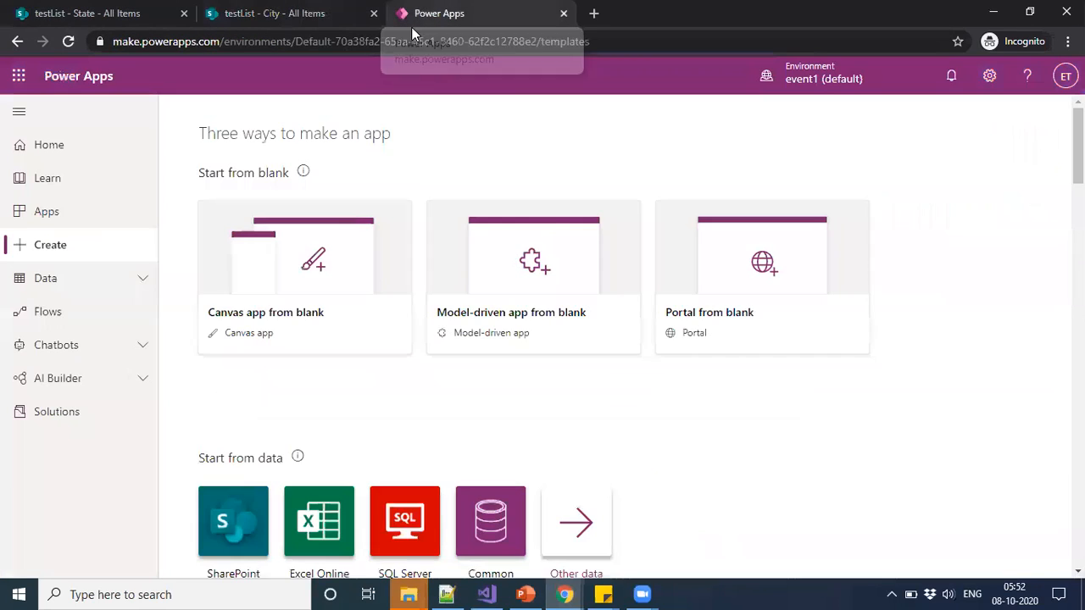
mouse_move(325, 285)
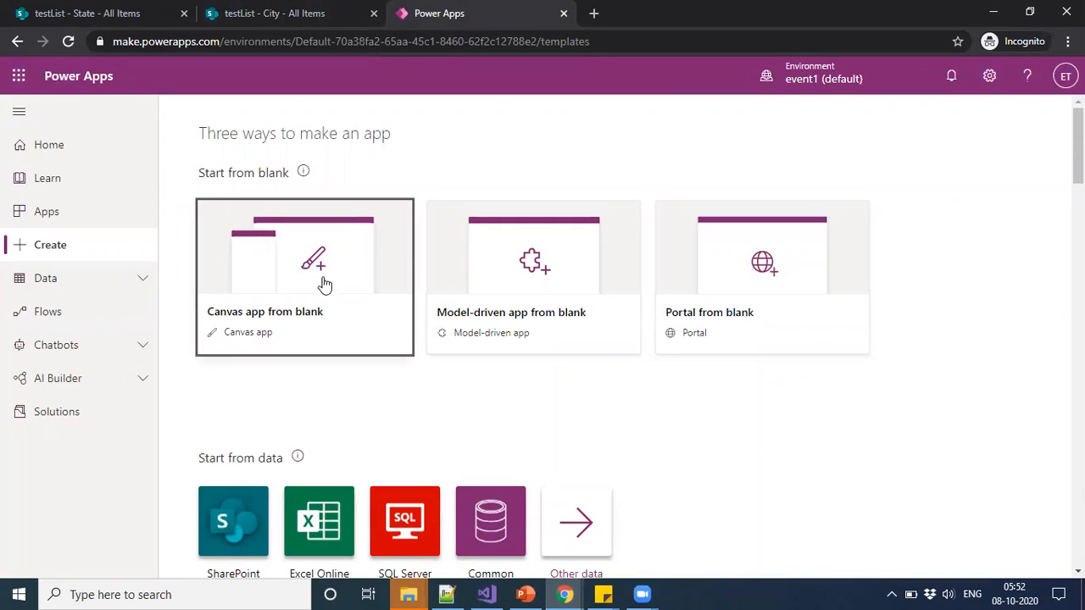
Create a blank canvas app named Parent_Child in Tablet format
left_click(305, 275)
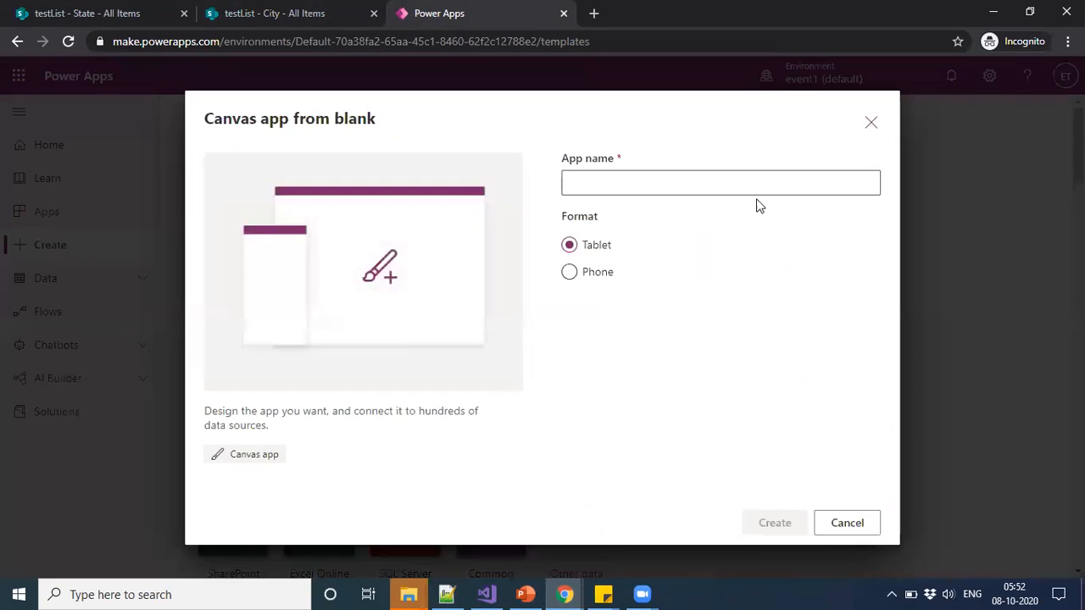
type("P")
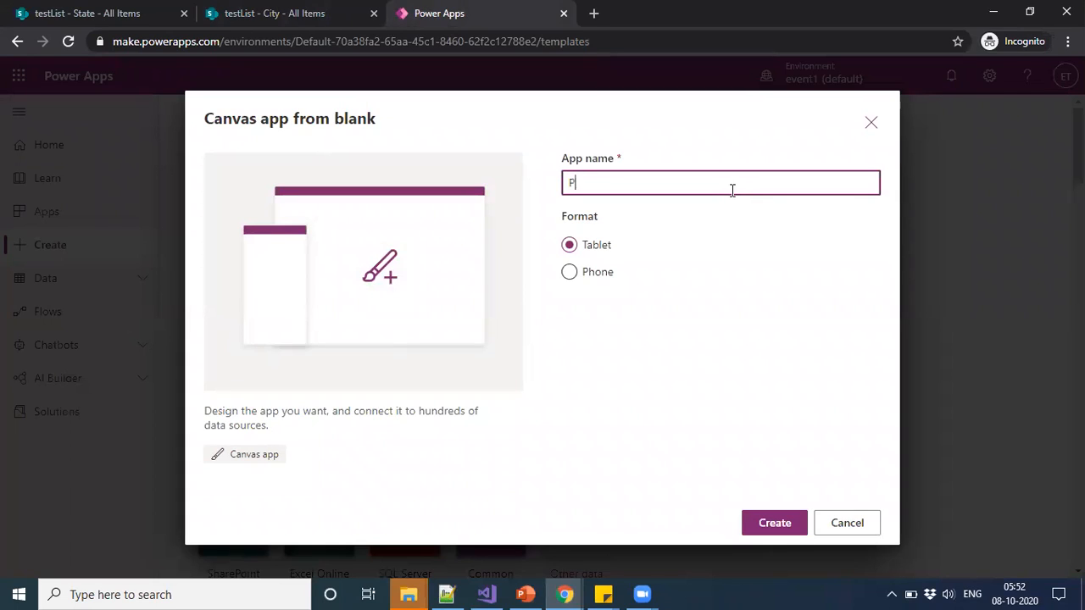
type("aren")
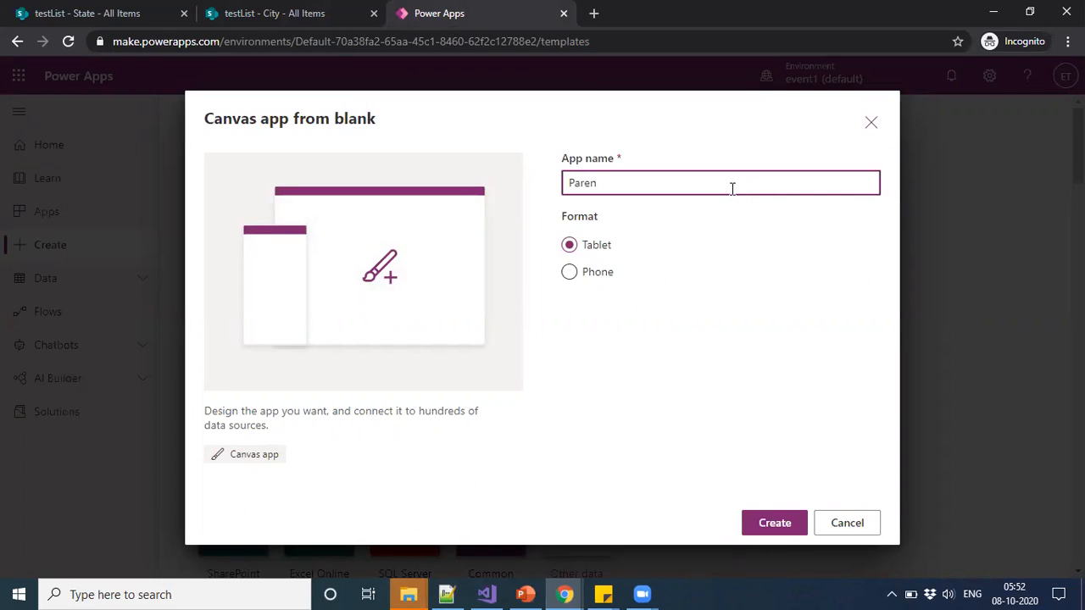
type("t")
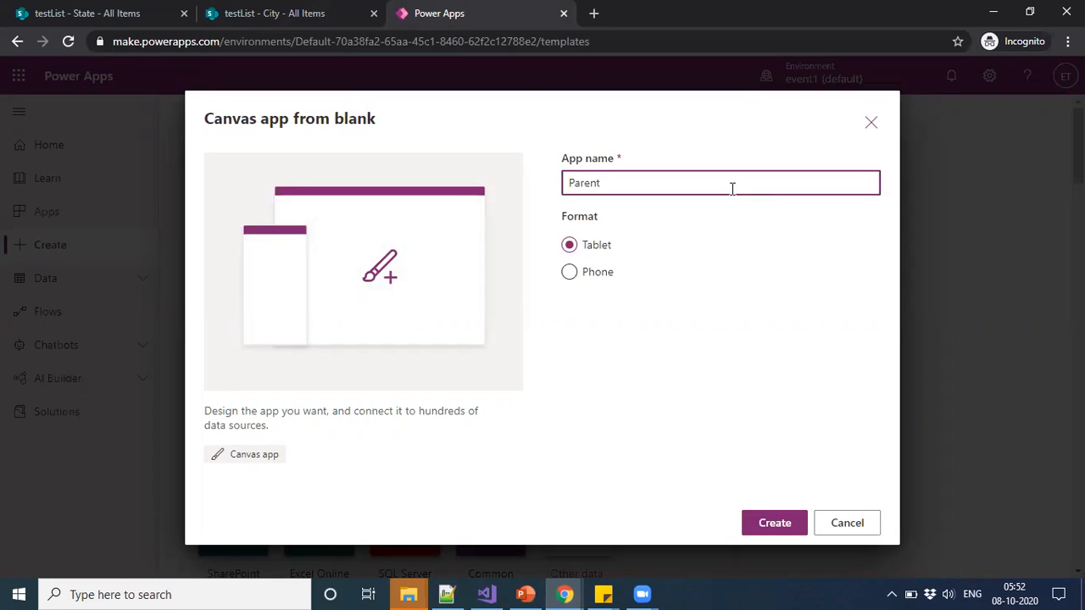
type("_C")
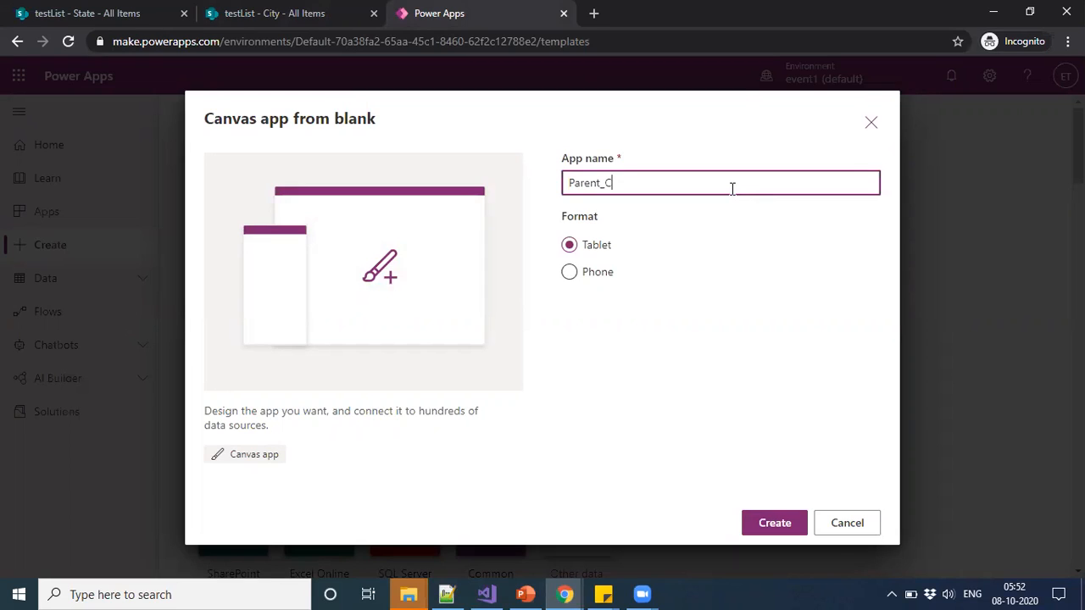
type("hild")
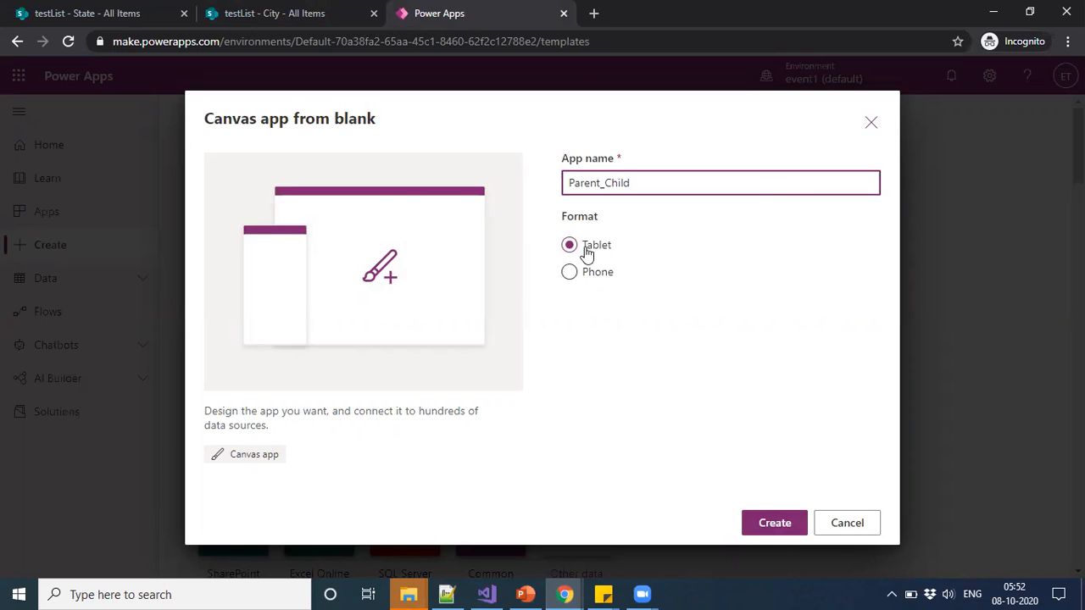
left_click(773, 522)
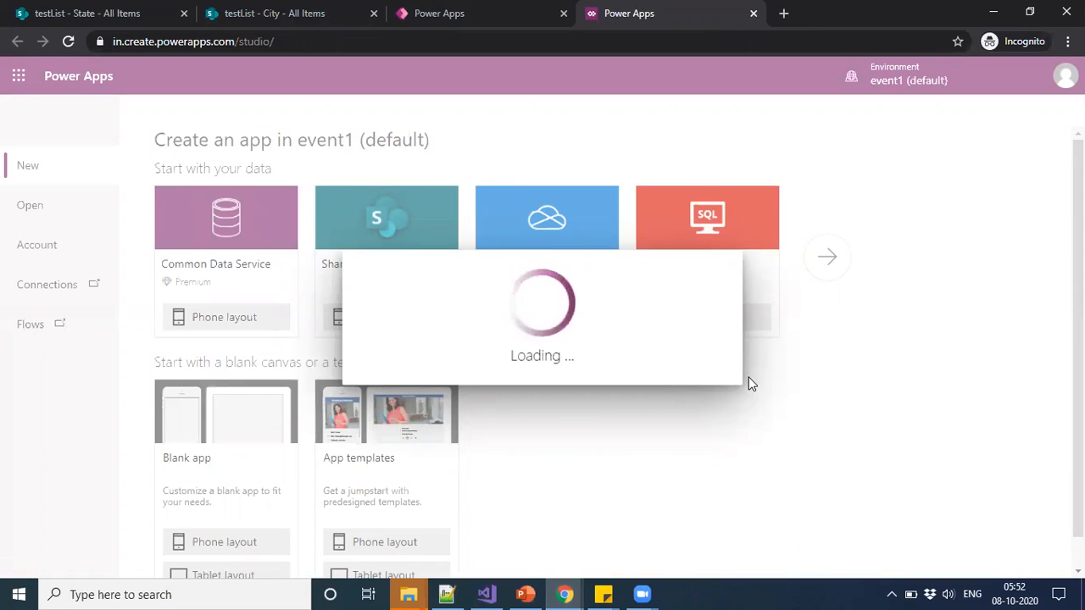
mouse_move(742, 380)
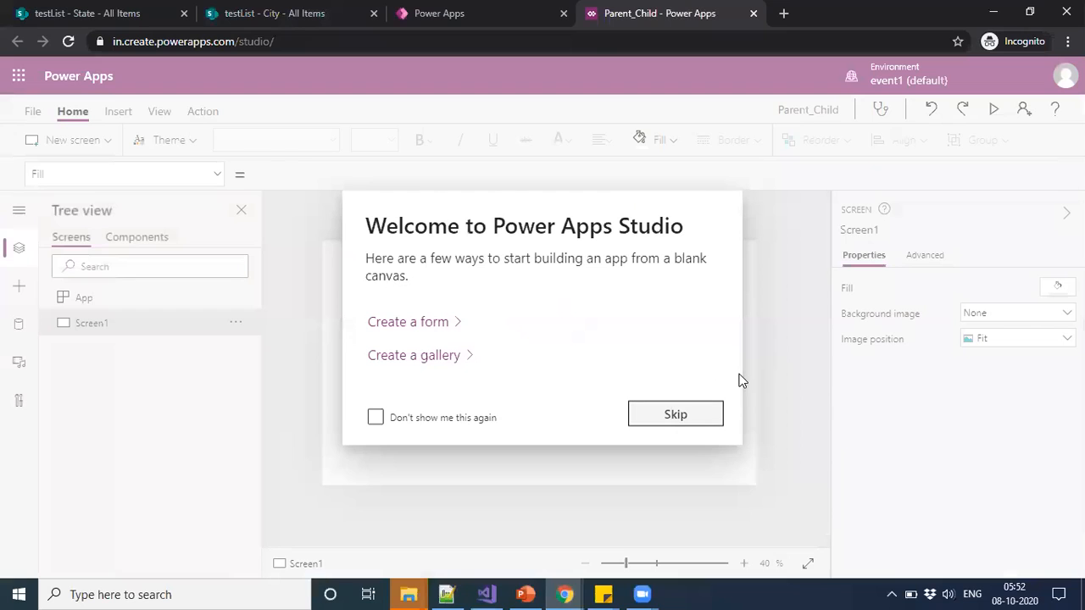
Dismiss the Studio welcome dialog permanently and show the Insert controls
left_click(377, 417)
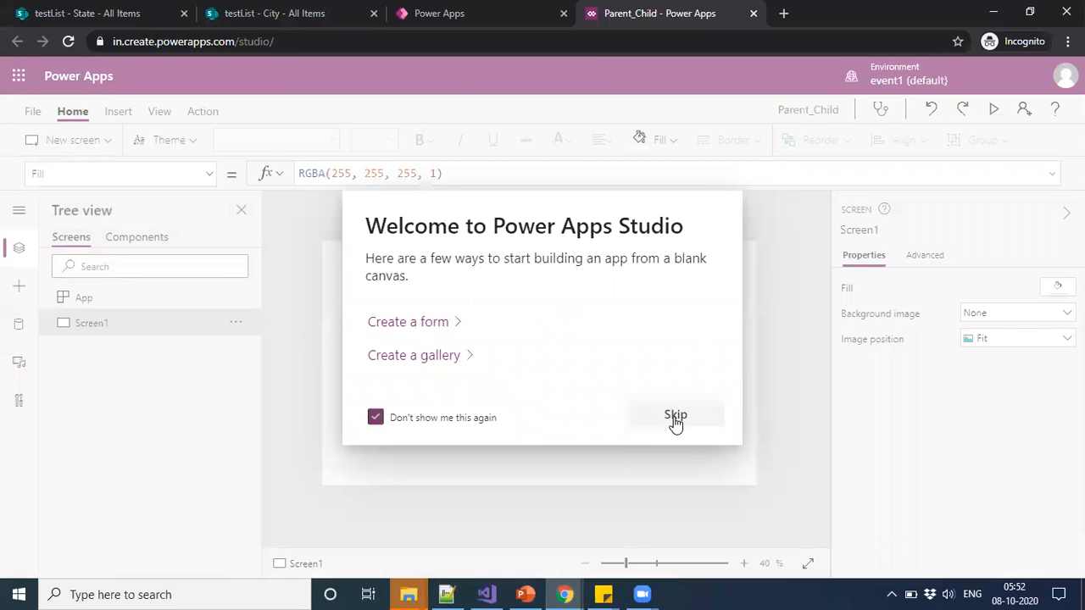
left_click(675, 415)
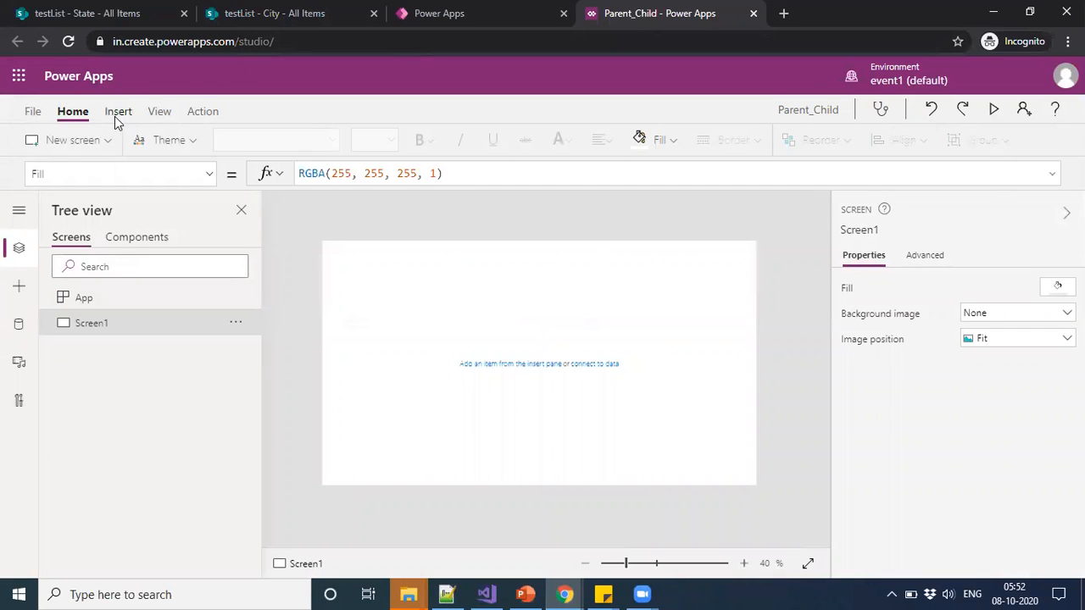
left_click(119, 112)
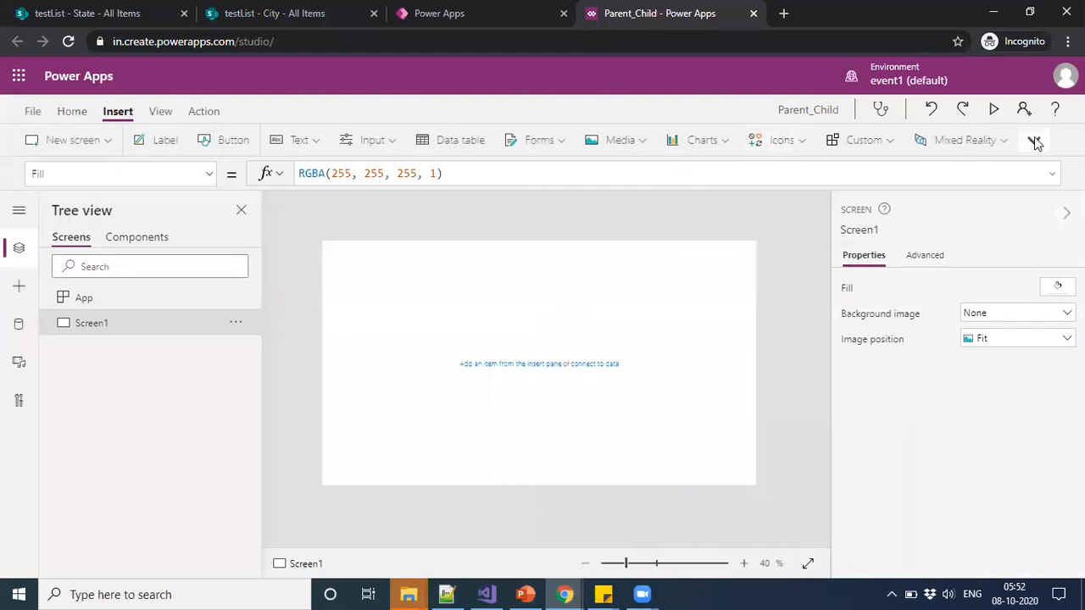
Add a gallery and choose SharePoint on the testList site as its data source, checking the State list in SharePoint
left_click(1034, 139)
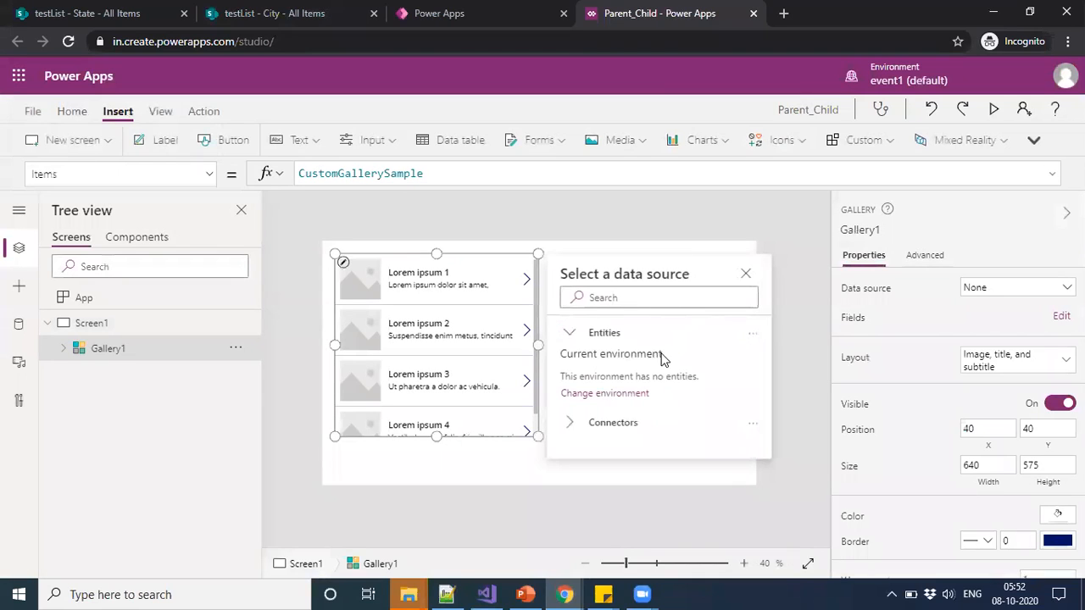
left_click(614, 422)
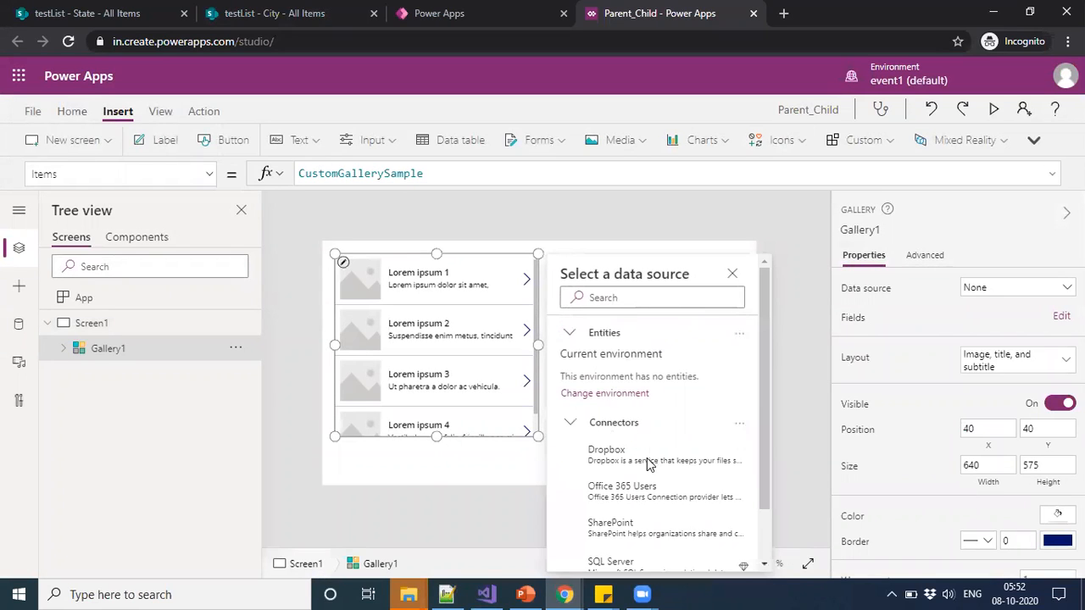
left_click(610, 527)
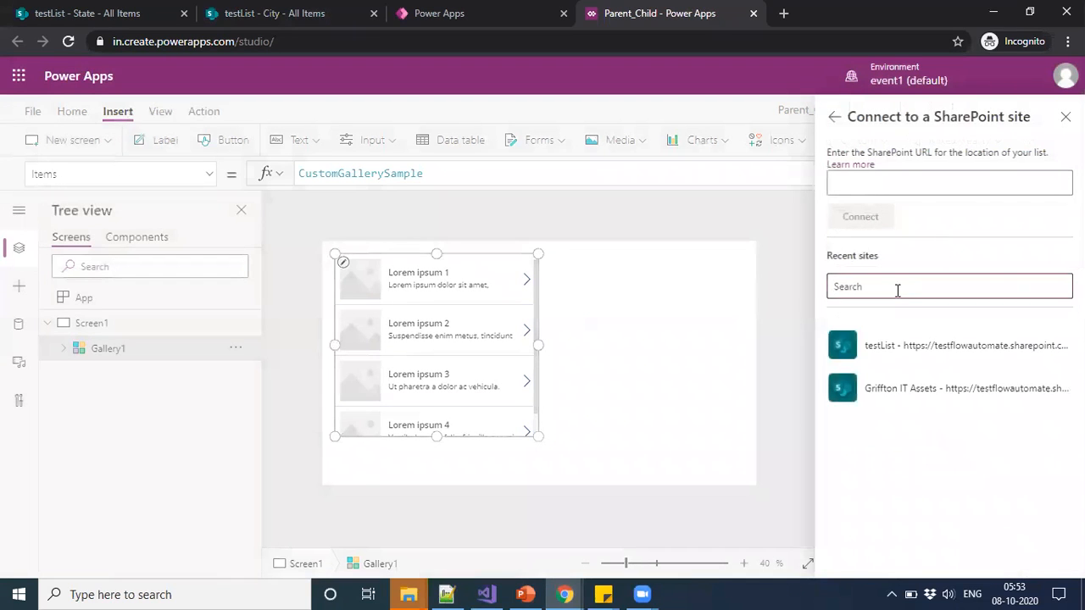
left_click(962, 346)
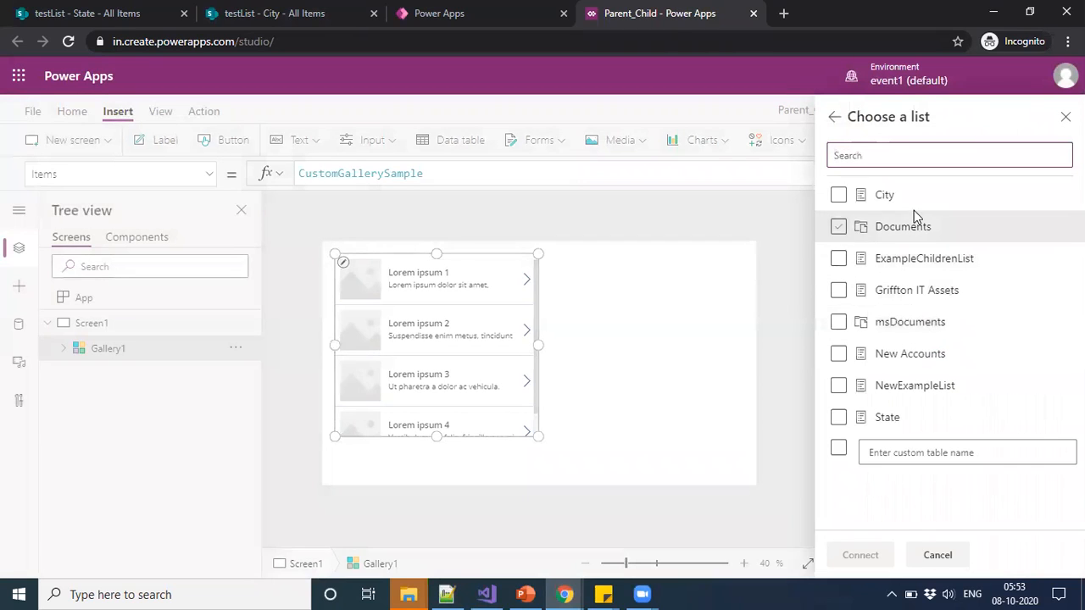
left_click(88, 13)
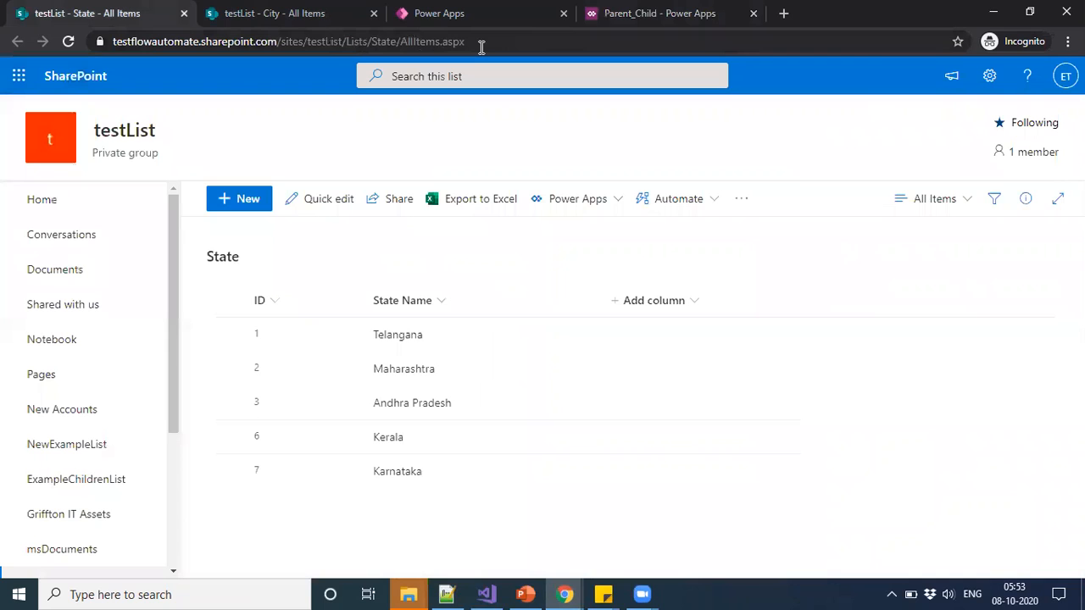
left_click(659, 13)
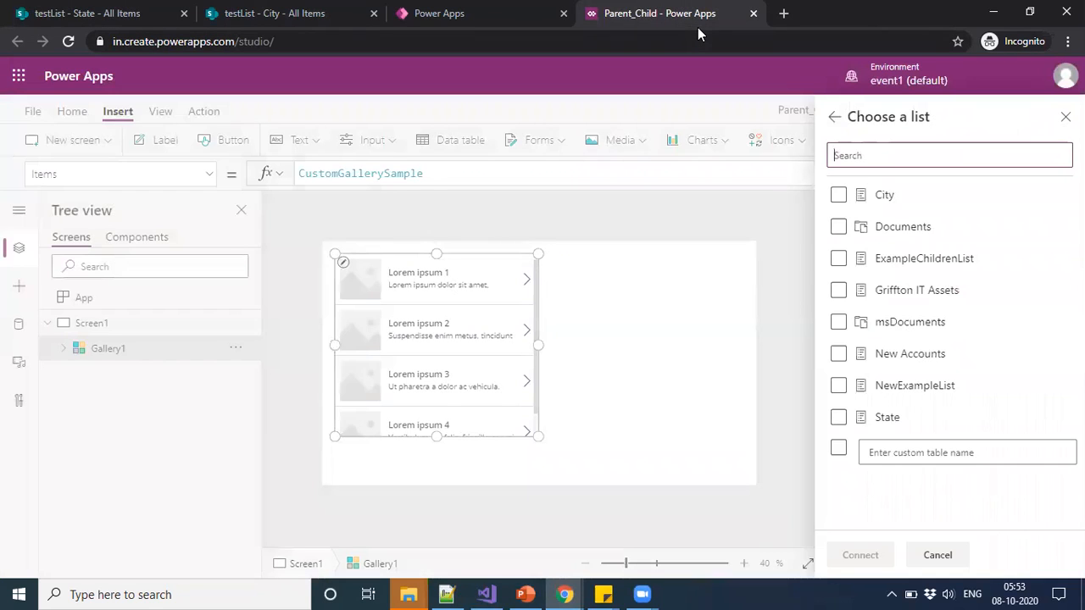
Select the State list in the list picker and connect it to the app
left_click(837, 417)
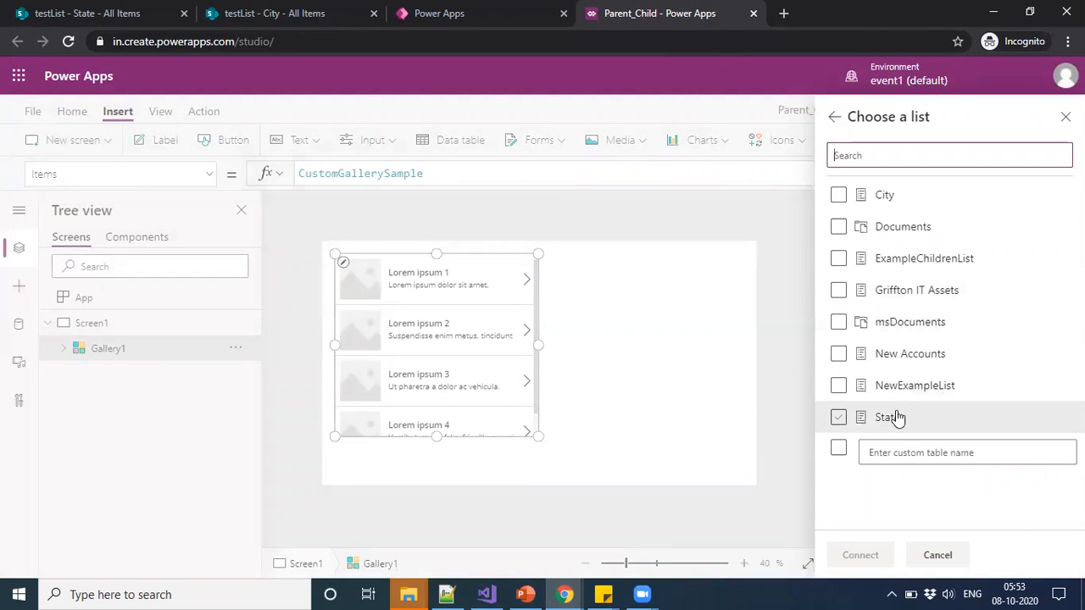
left_click(837, 417)
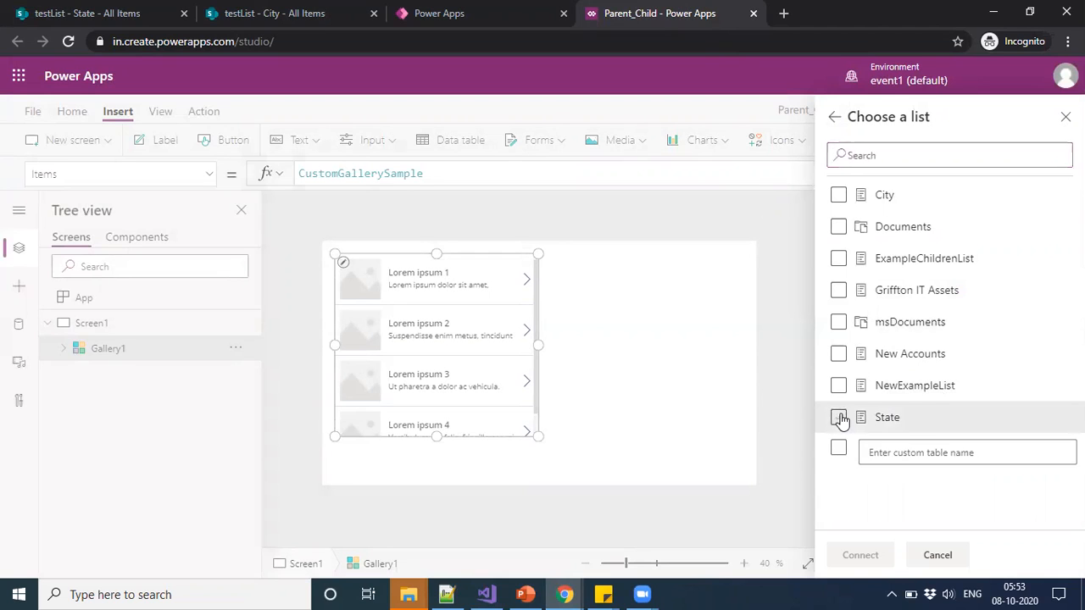
left_click(837, 417)
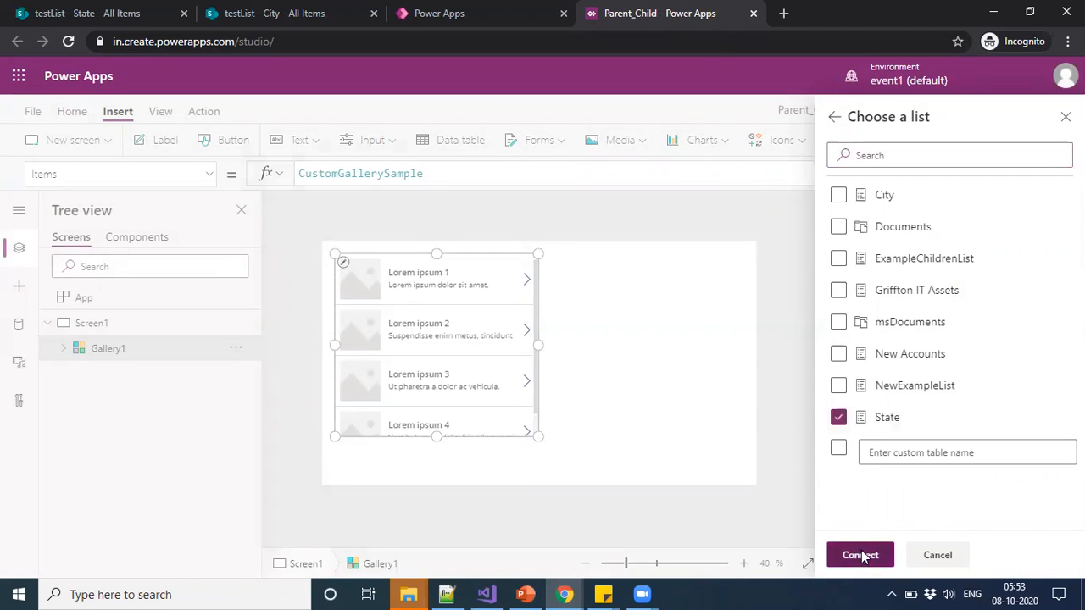
left_click(860, 555)
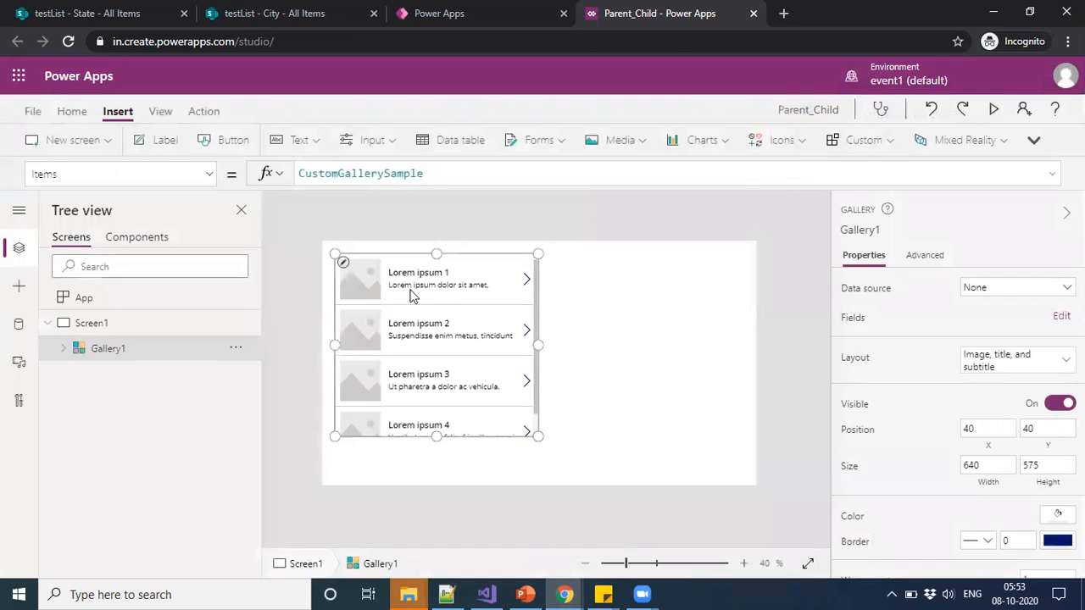
Bind Gallery1 to State_1 and resize it to show three states
left_click(1014, 288)
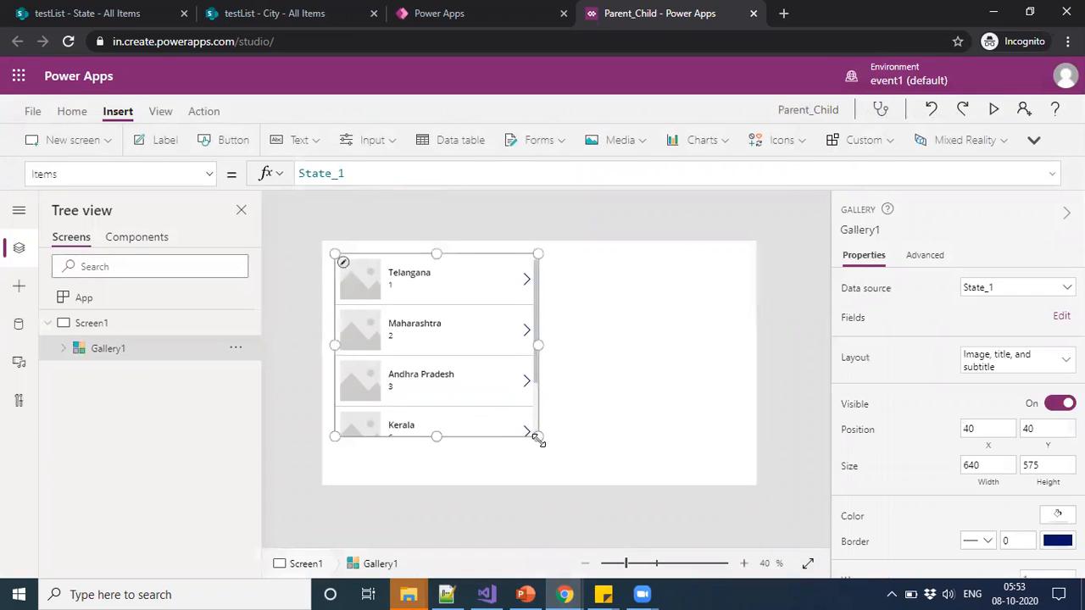
left_click_drag(539, 438, 509, 396)
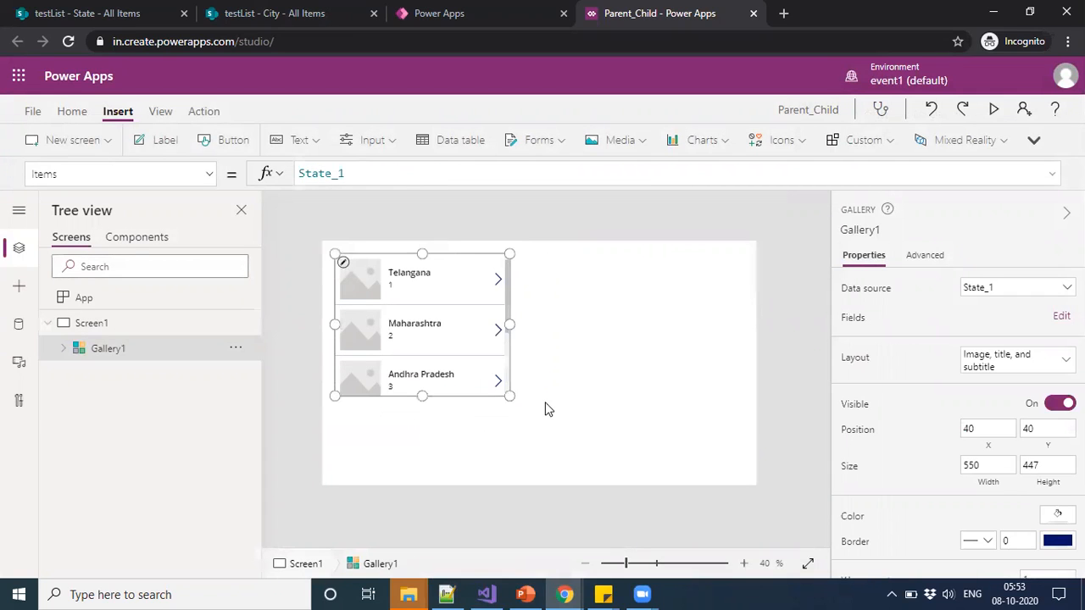
left_click(92, 322)
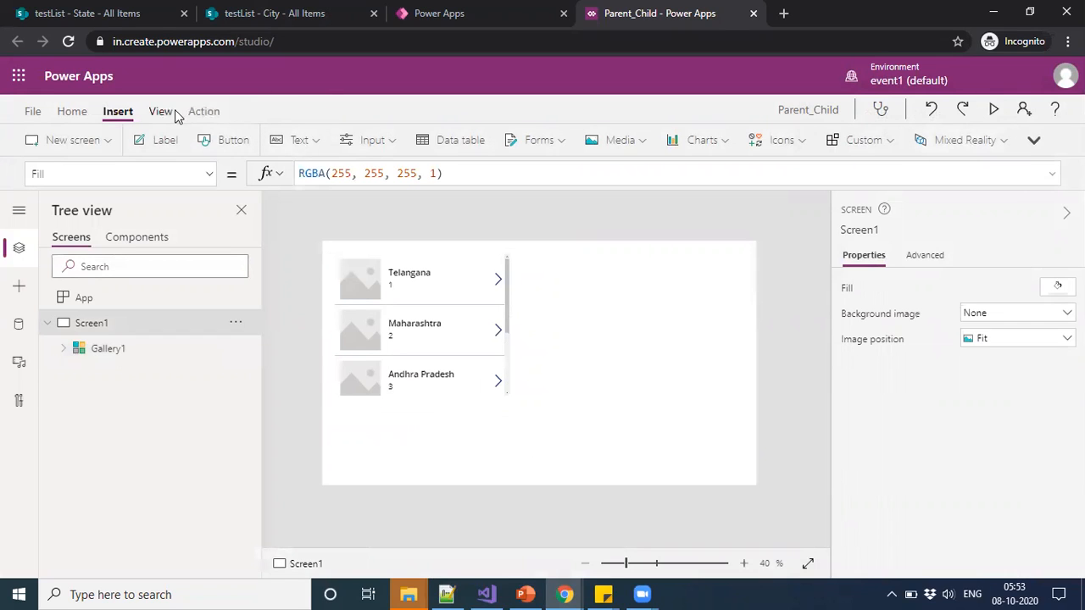
left_click(1034, 139)
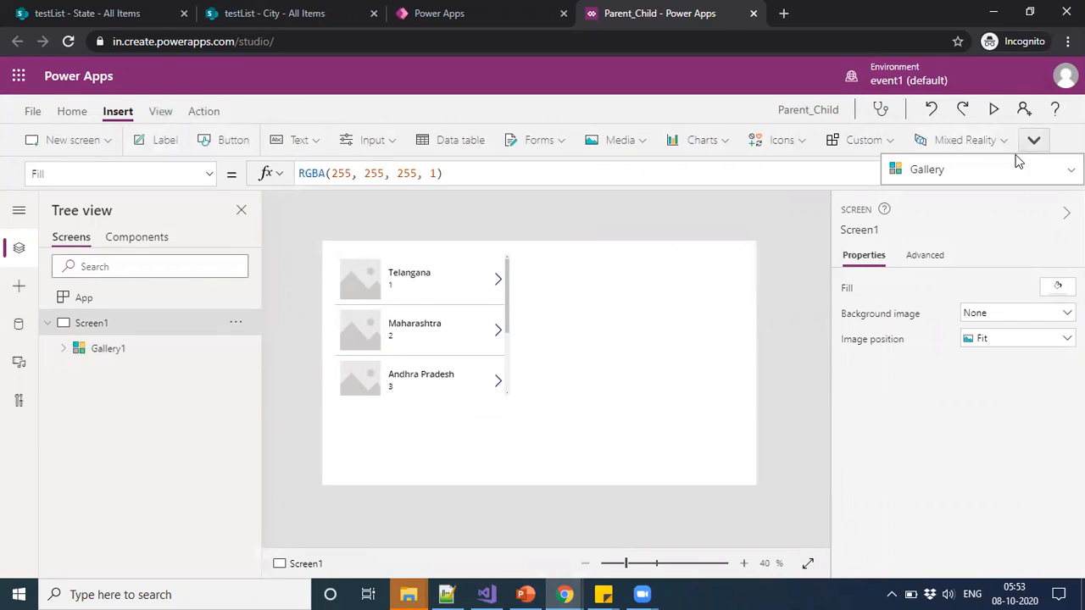
Add a second vertical gallery bound to the SharePoint City list and resize it to three rows
left_click(644, 291)
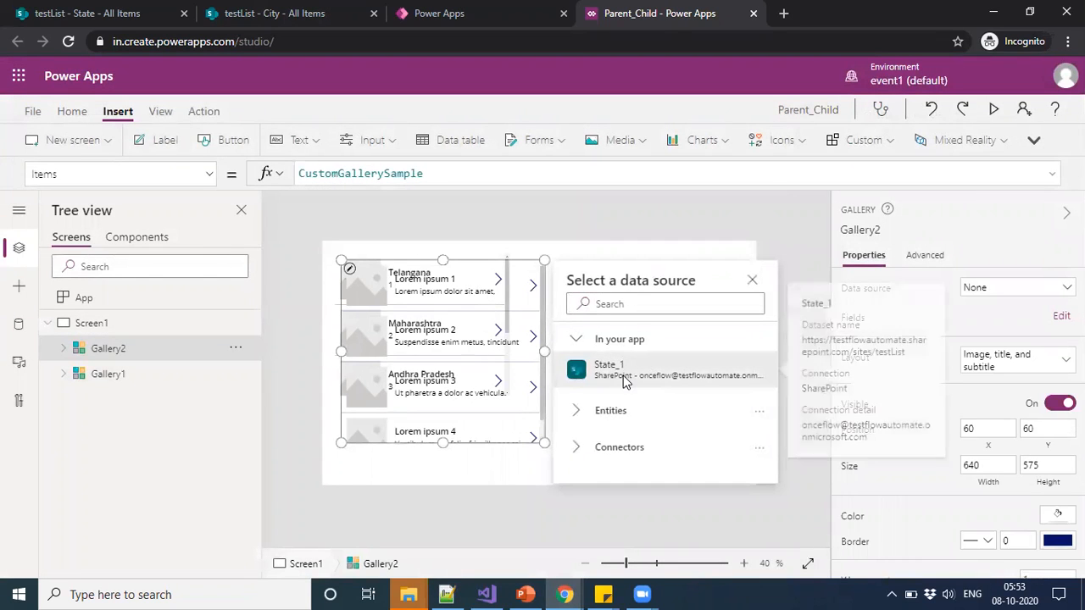
left_click(619, 447)
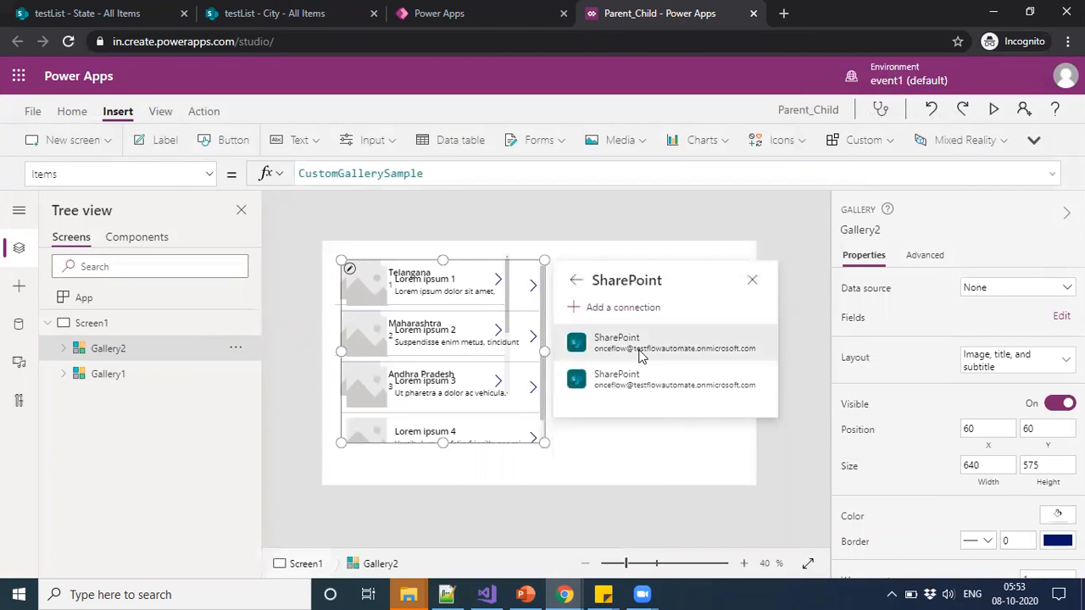
left_click(664, 342)
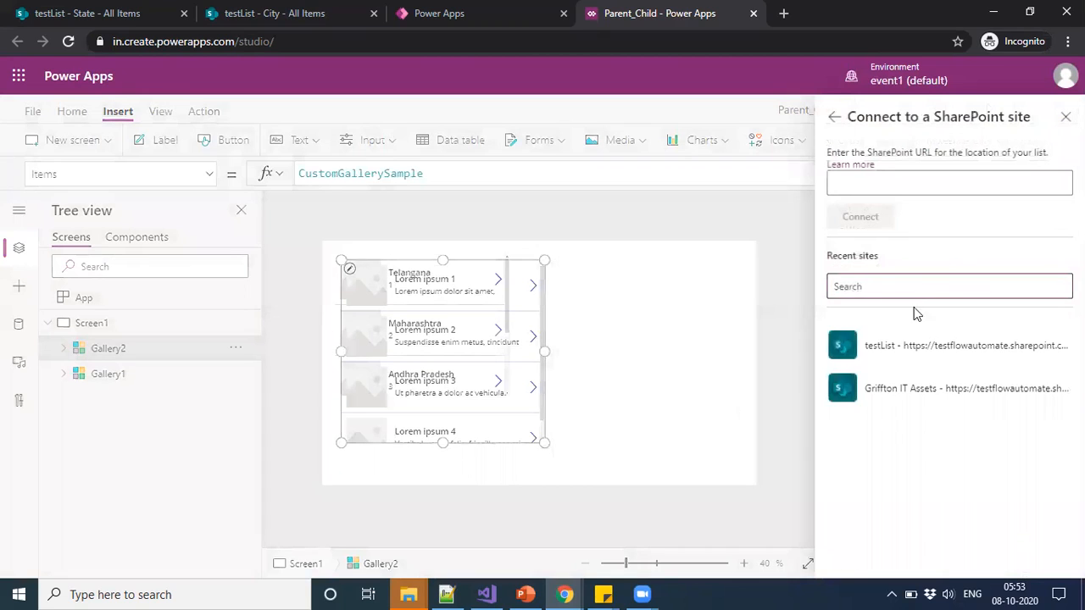
left_click(966, 346)
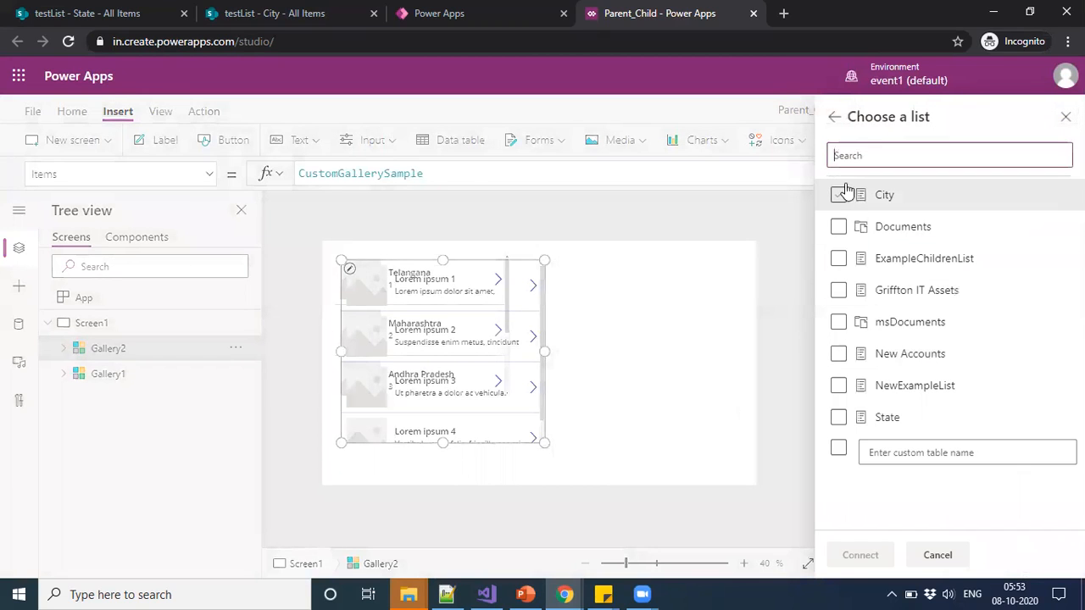
left_click(860, 554)
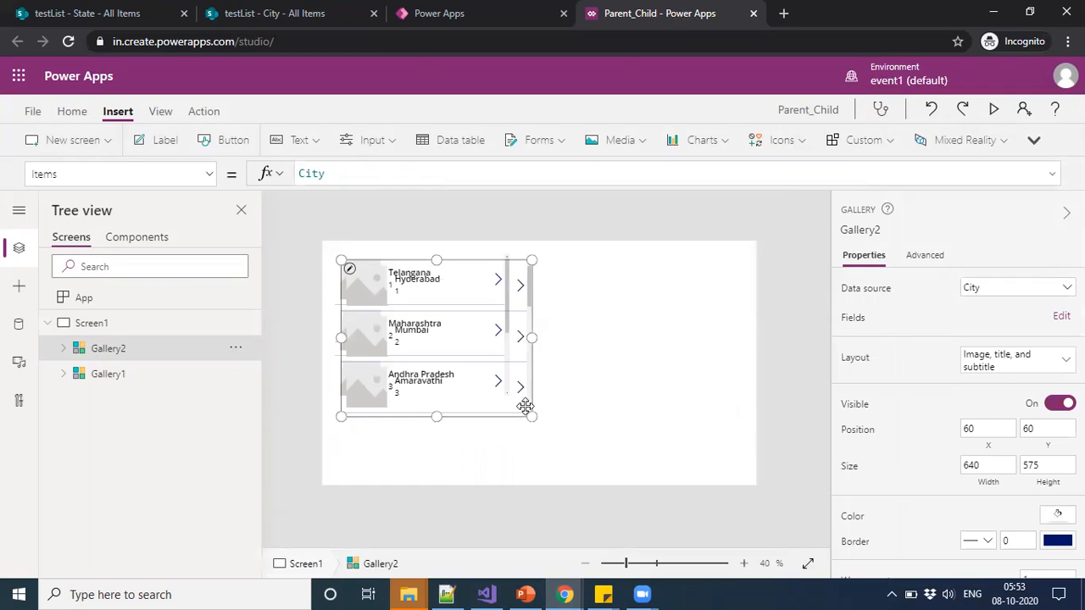
left_click_drag(437, 335, 644, 376)
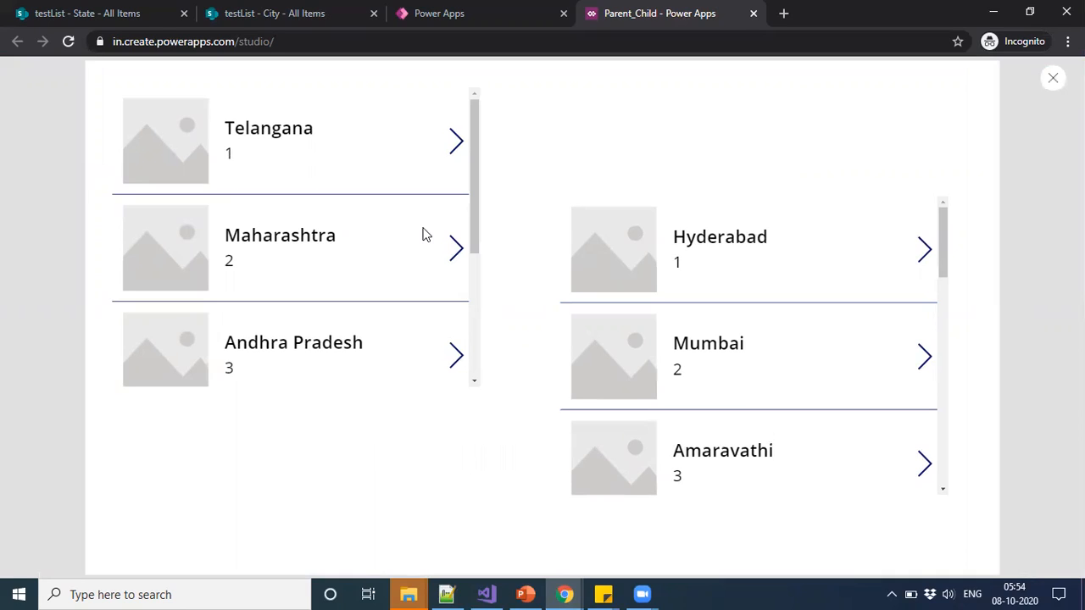
mouse_move(379, 290)
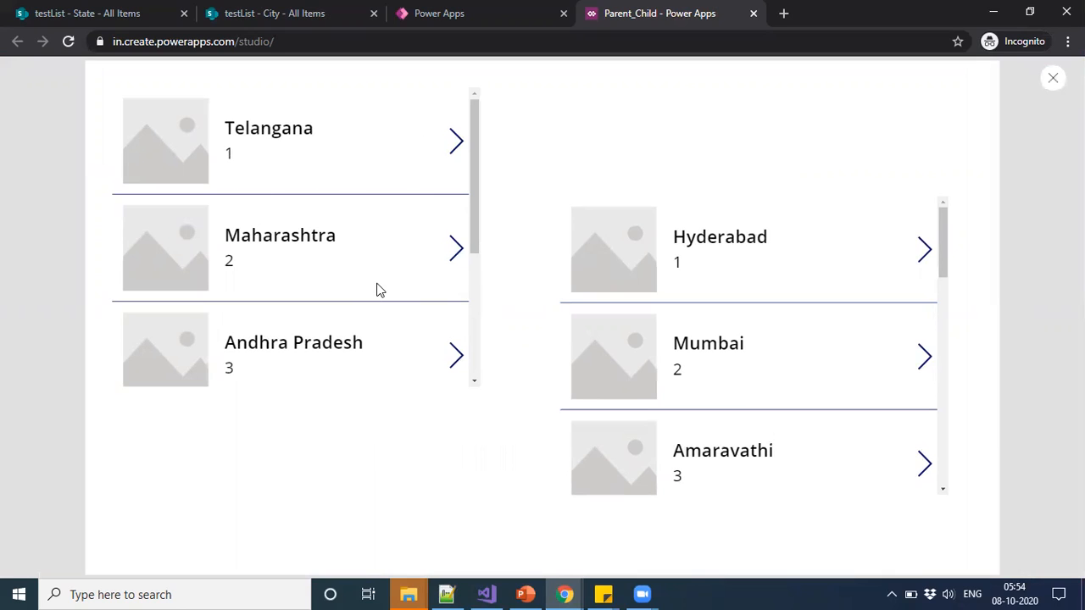
mouse_move(393, 275)
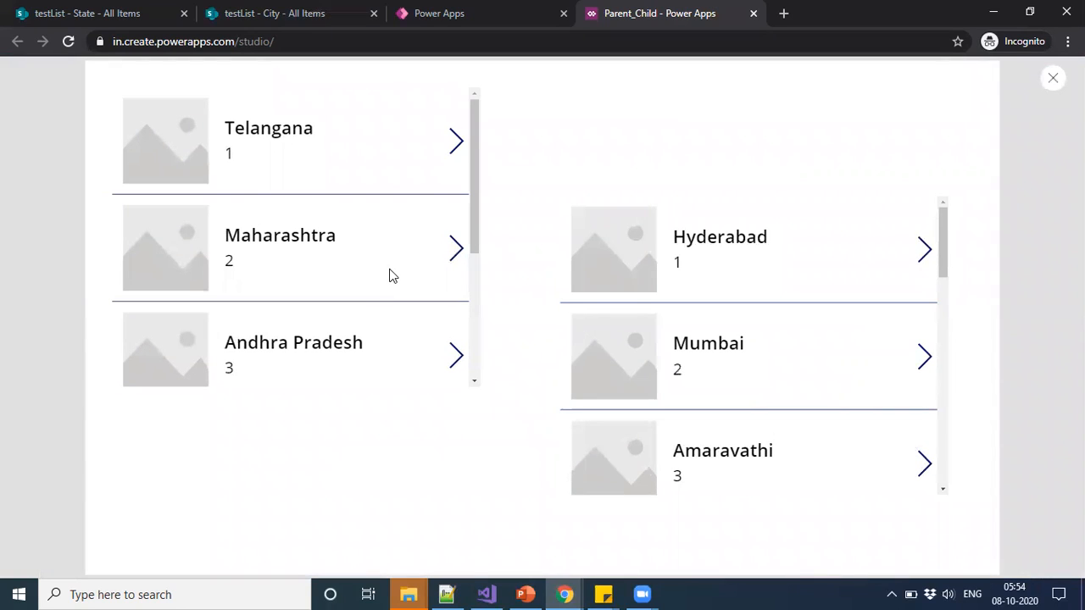
mouse_move(251, 268)
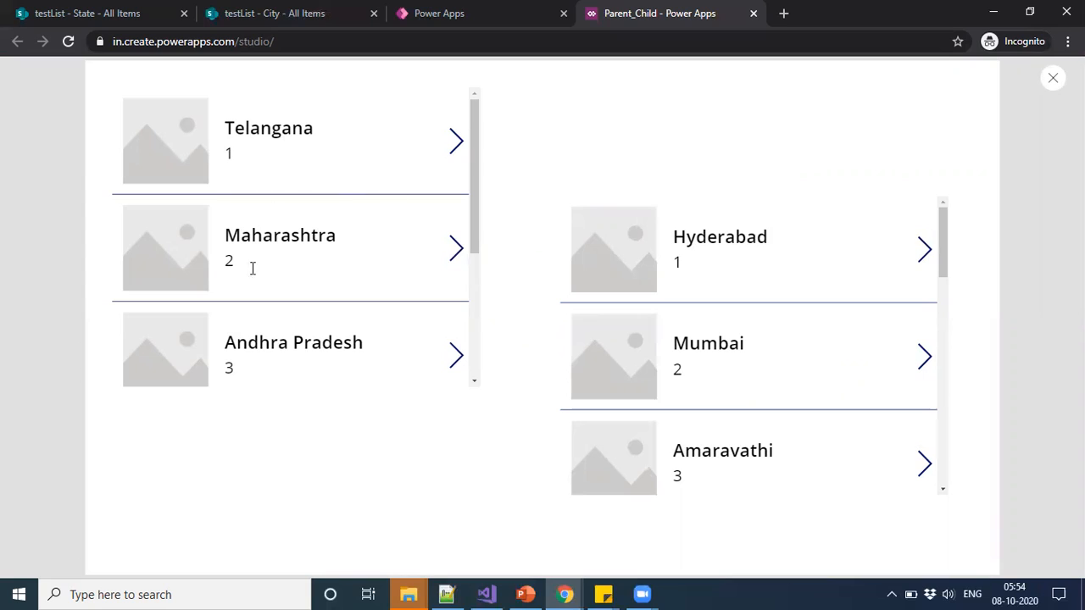
mouse_move(897, 280)
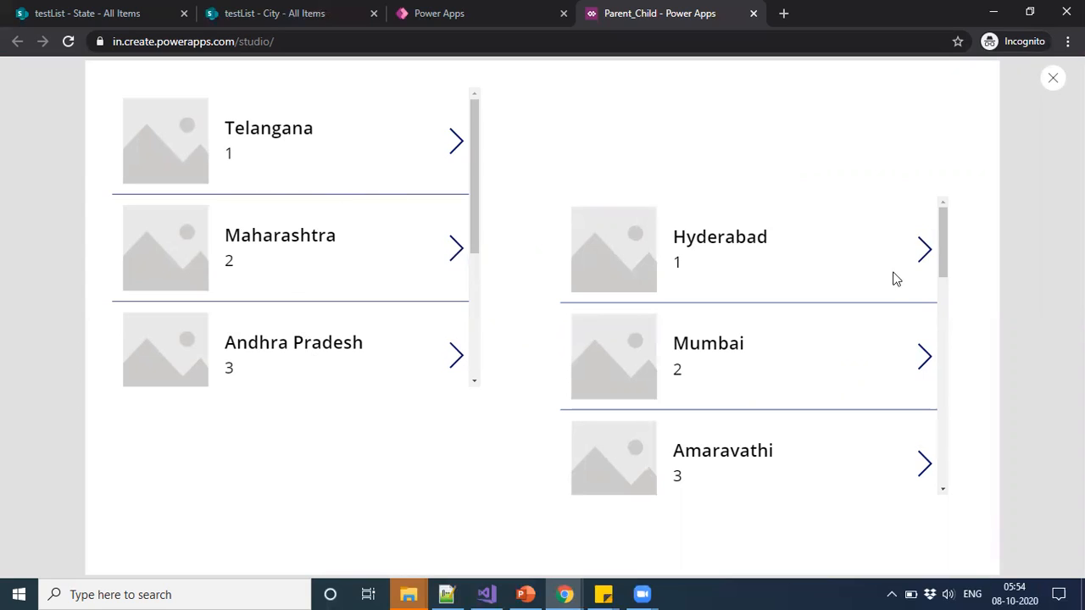
mouse_move(1054, 78)
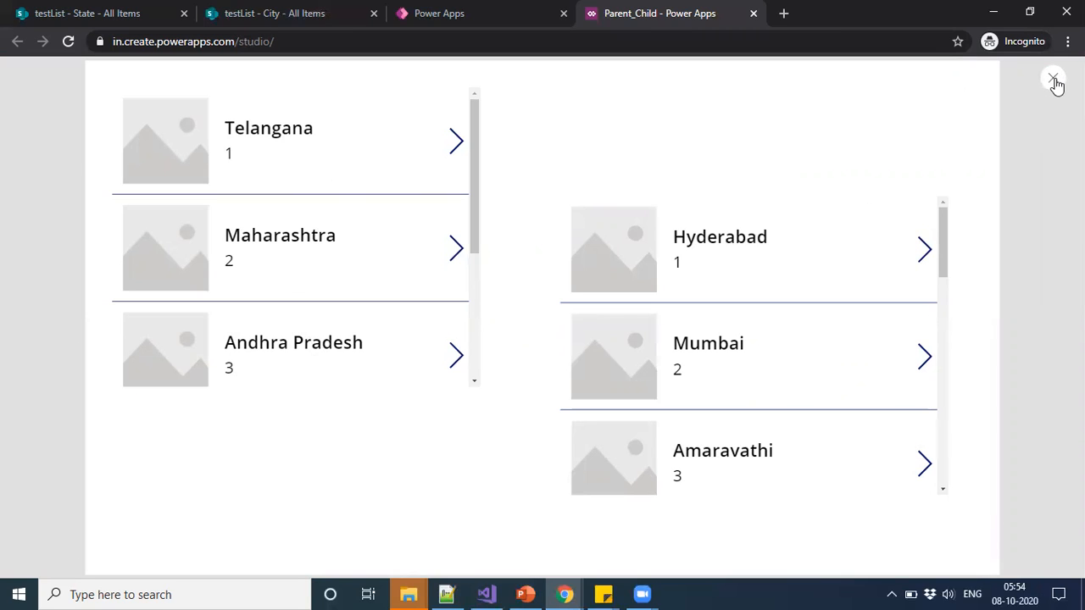
left_click(1054, 81)
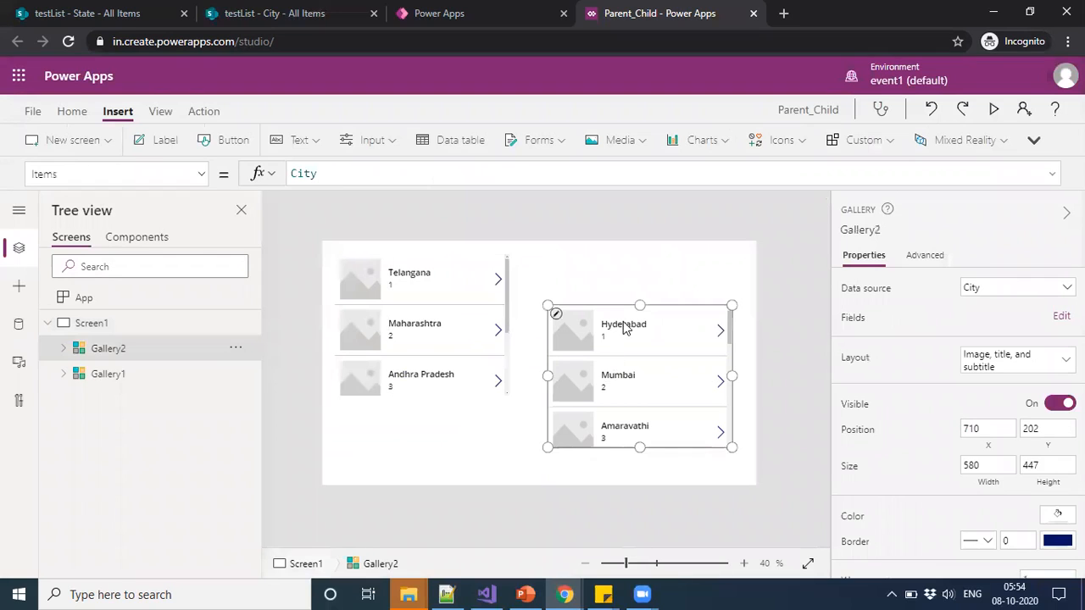
left_click(275, 13)
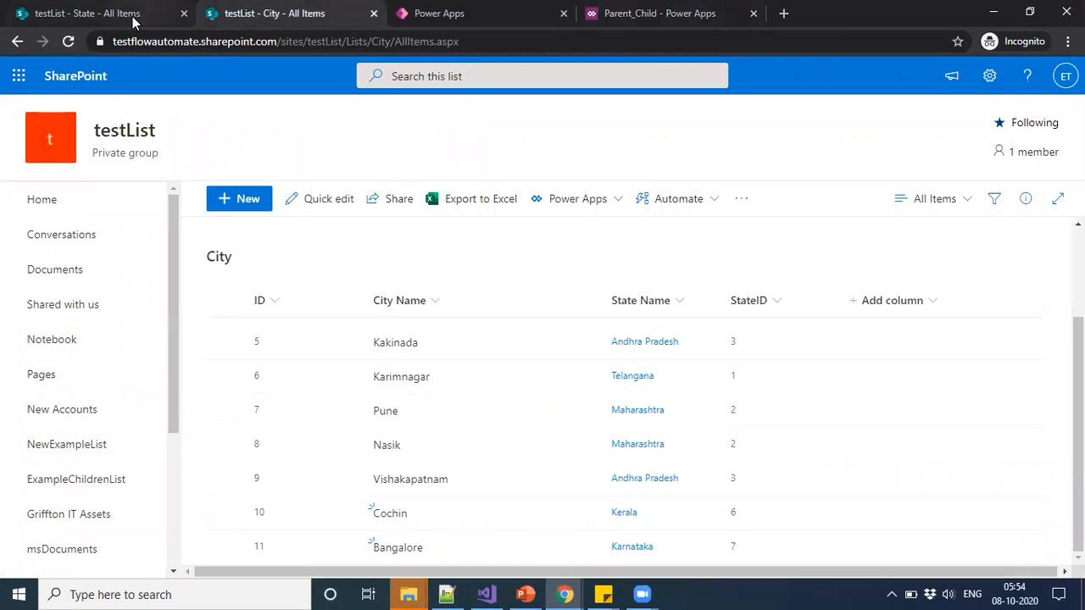
left_click(88, 13)
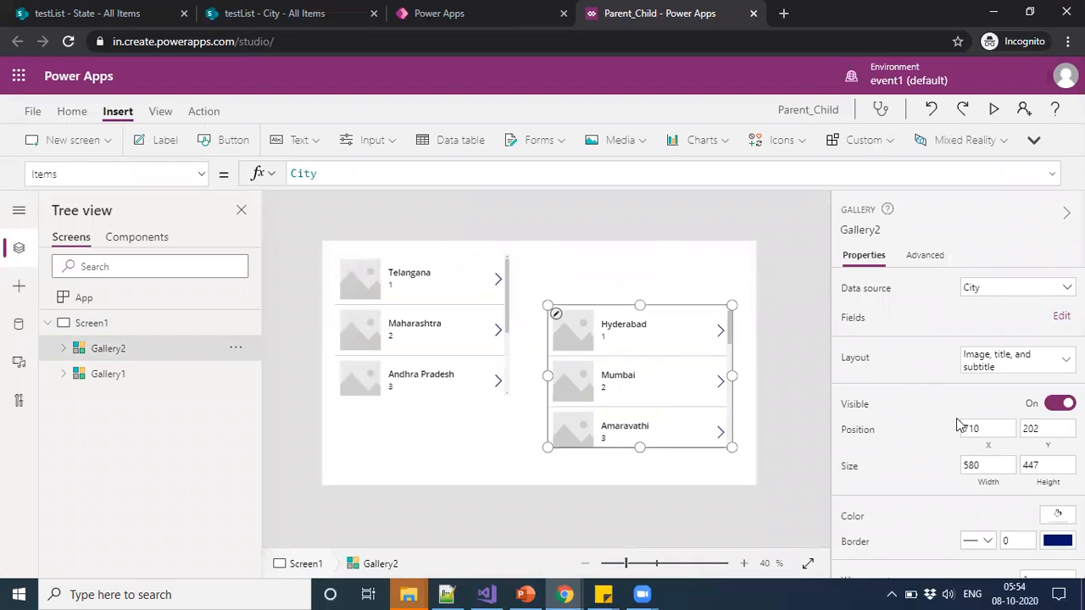
Select Gallery2 and begin rewriting its Items formula in the Advanced properties as Filter(City
left_click(108, 374)
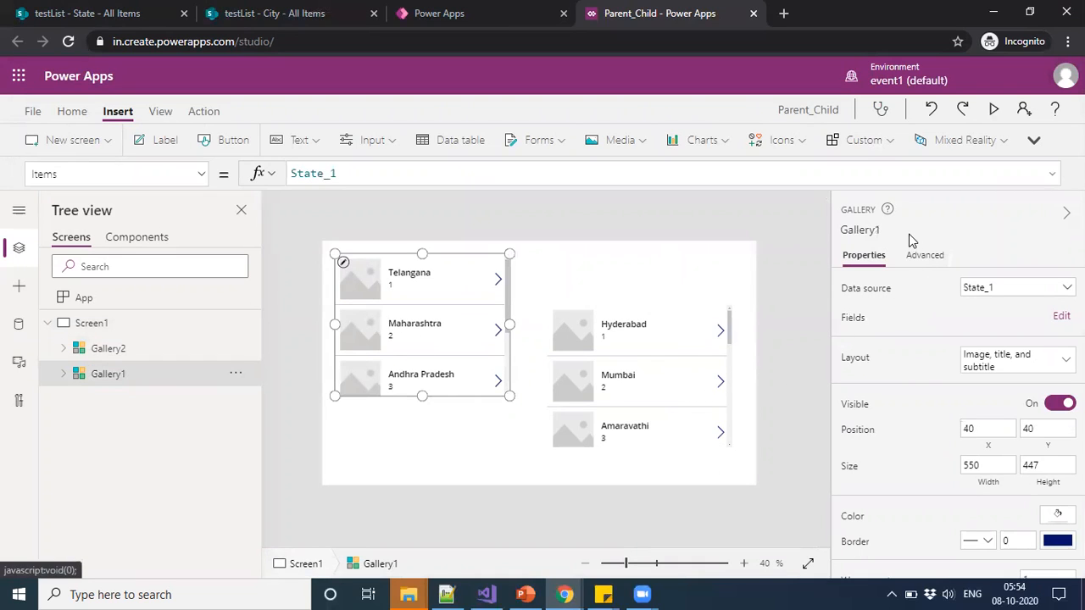
mouse_move(879, 258)
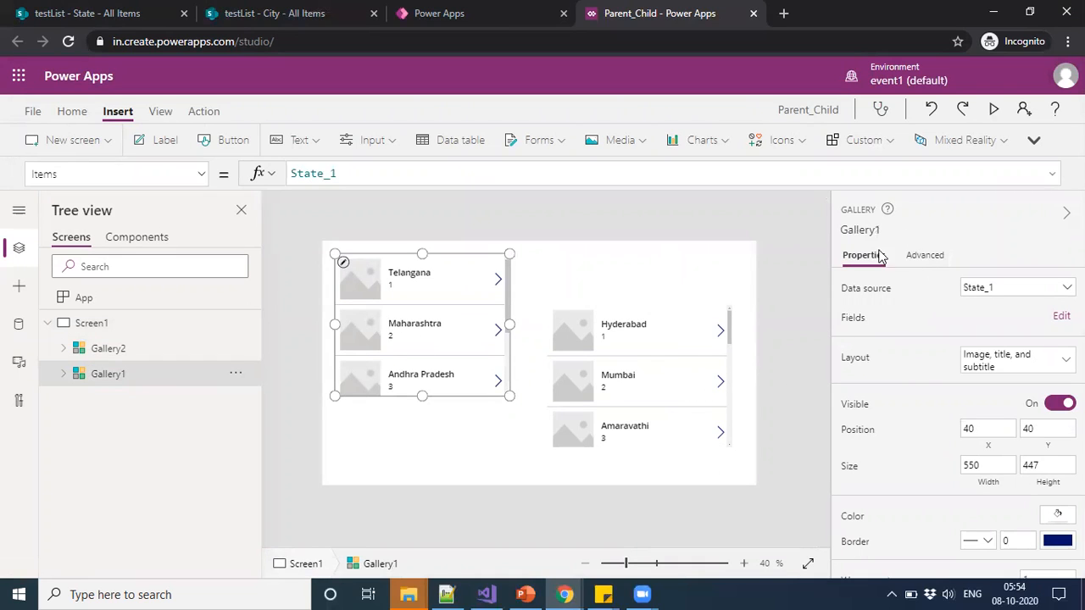
left_click(641, 376)
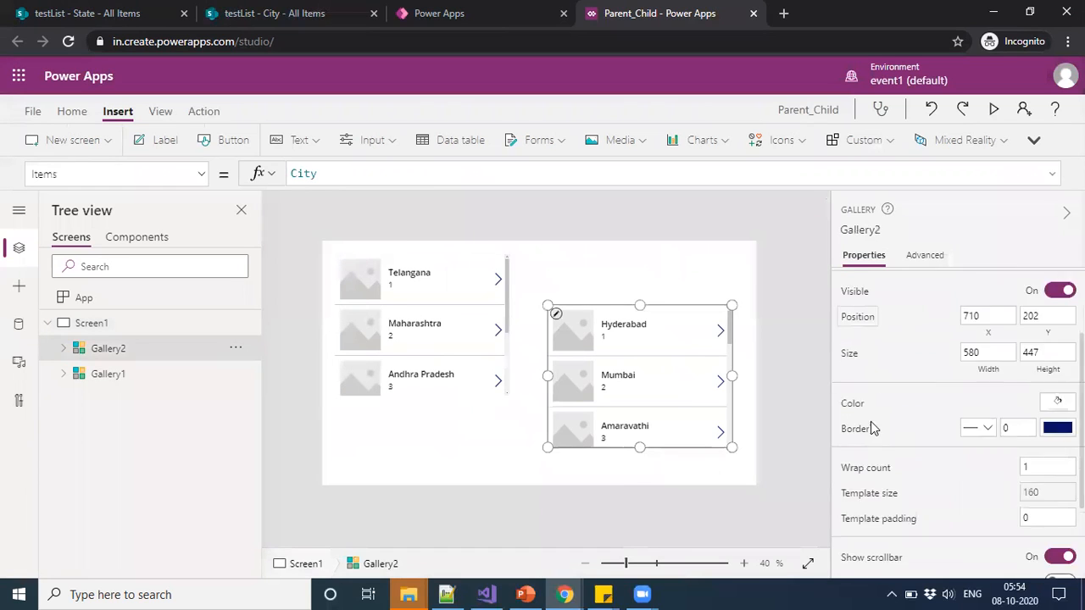
scroll("down", 3)
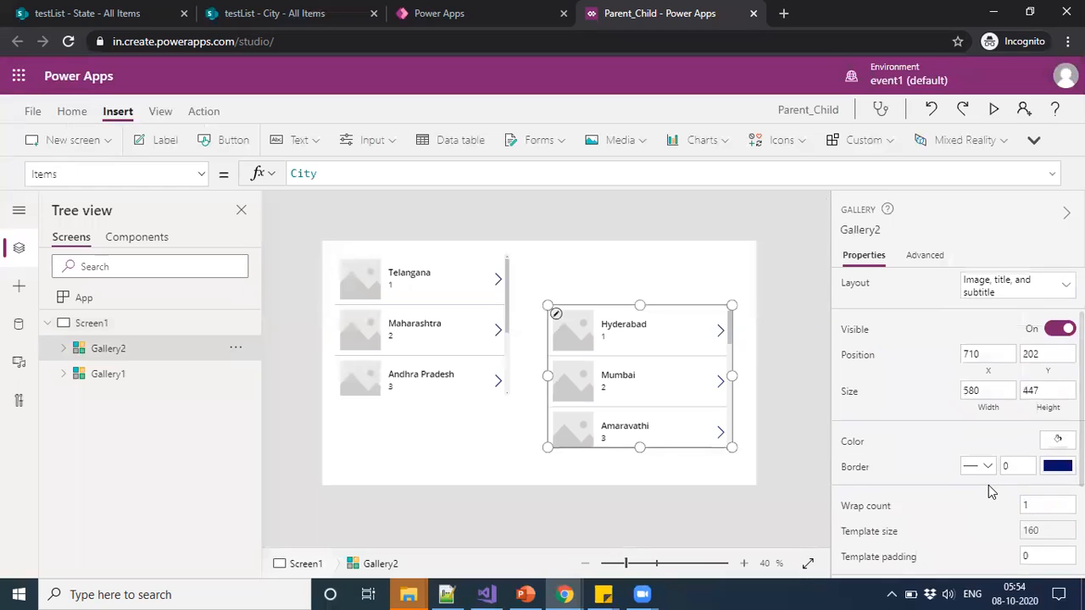
scroll("up", 3)
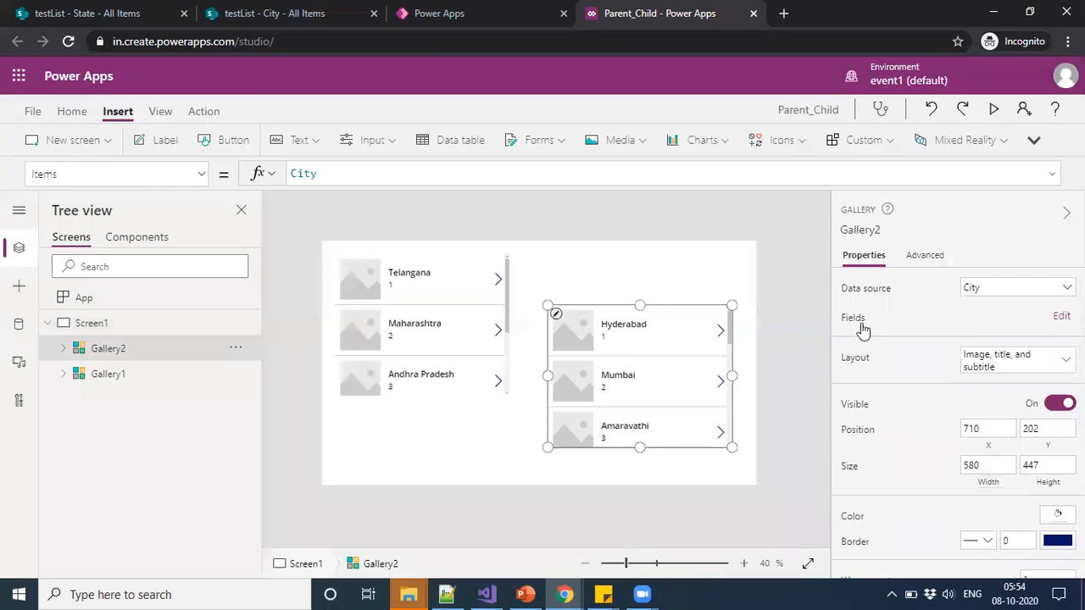
left_click(925, 255)
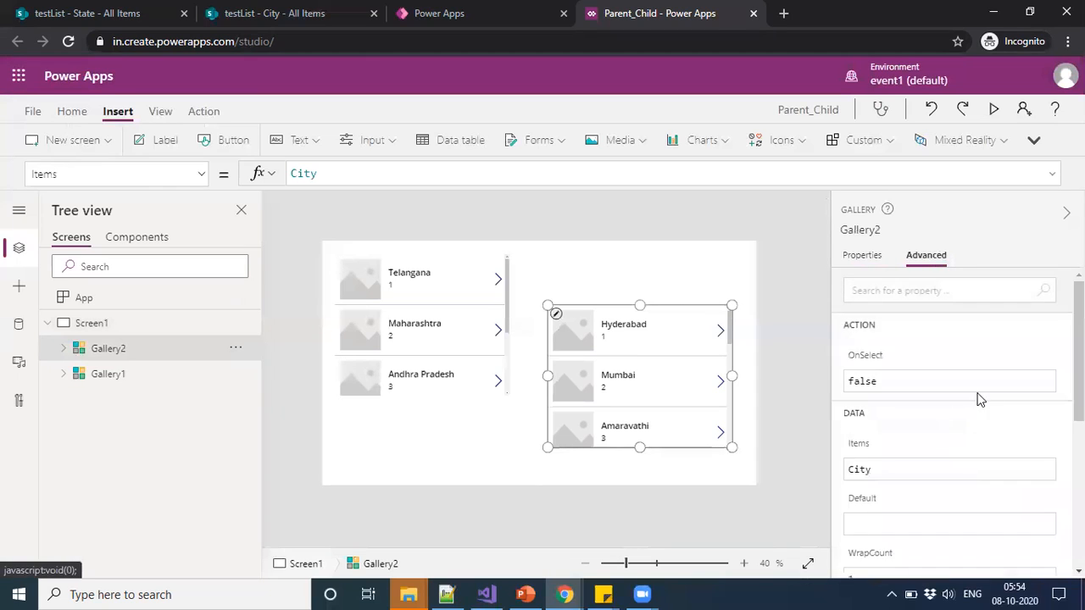
scroll("down", 3)
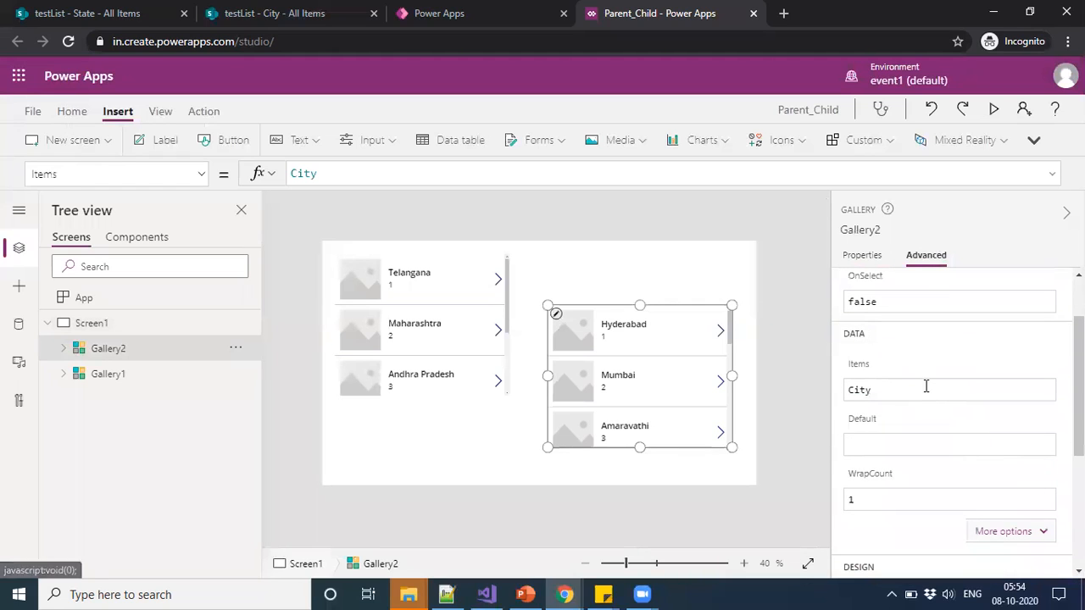
left_click(926, 389)
type("Filter(")
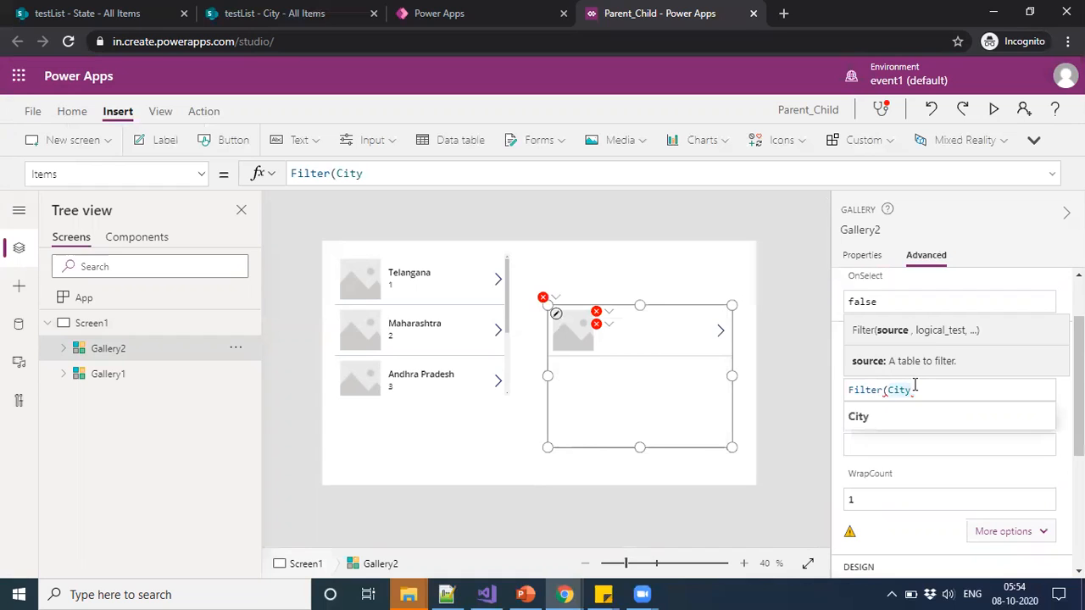
Complete the Items formula as Filter(City, StateID.Id = Gallery1.Selected.ID)
type(",Star")
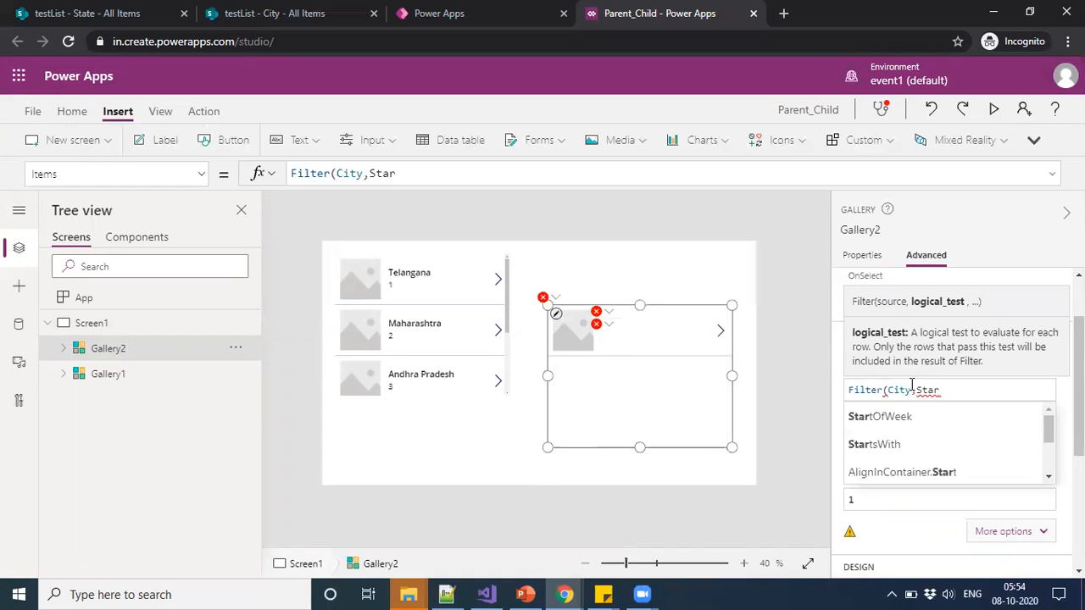
type("te")
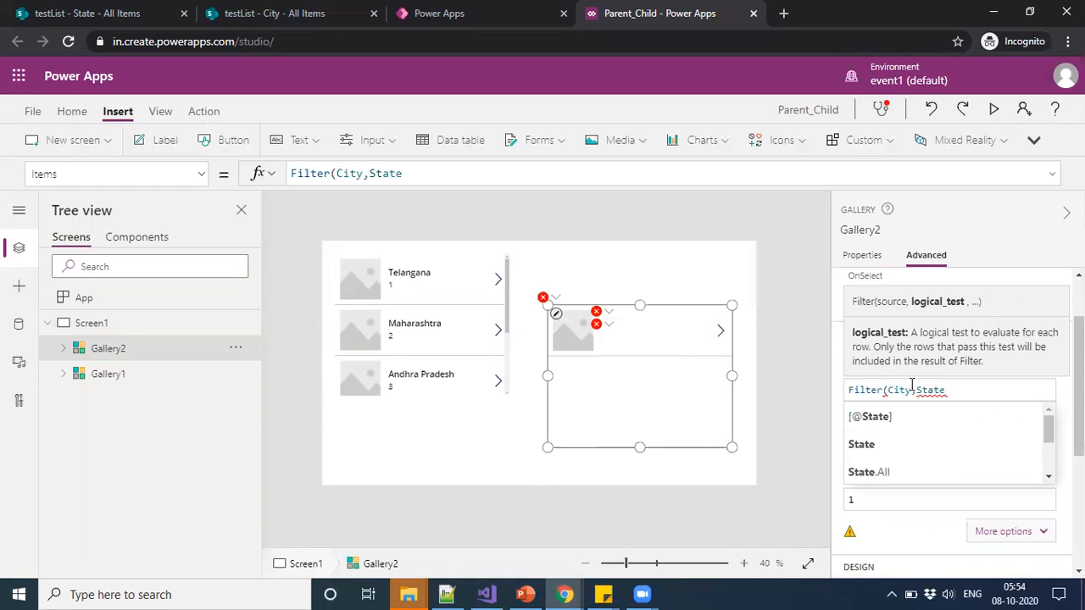
type("Id")
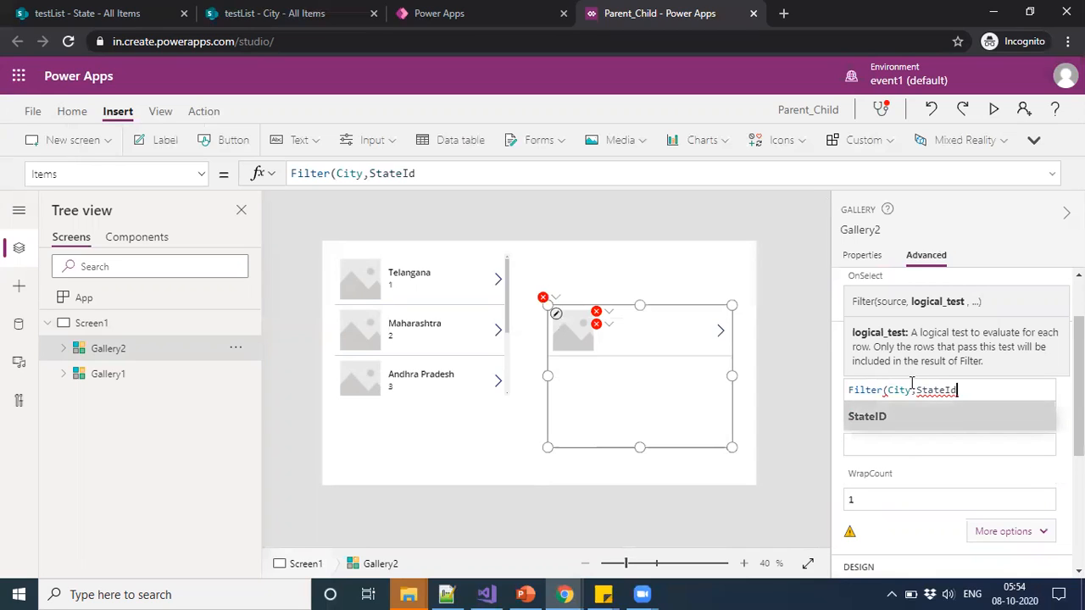
type(".Id = .")
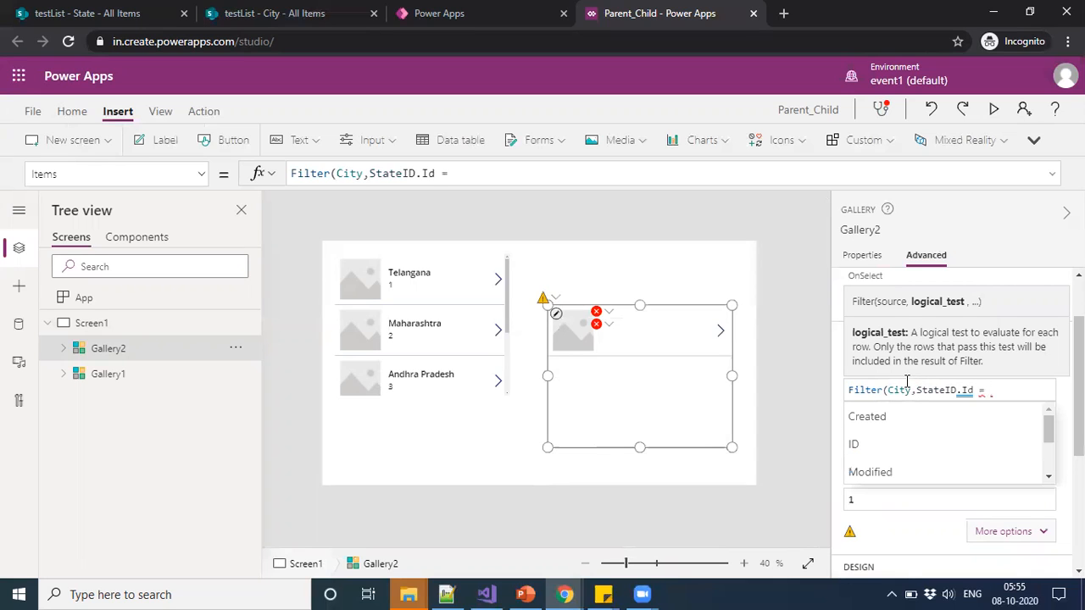
type("Gal")
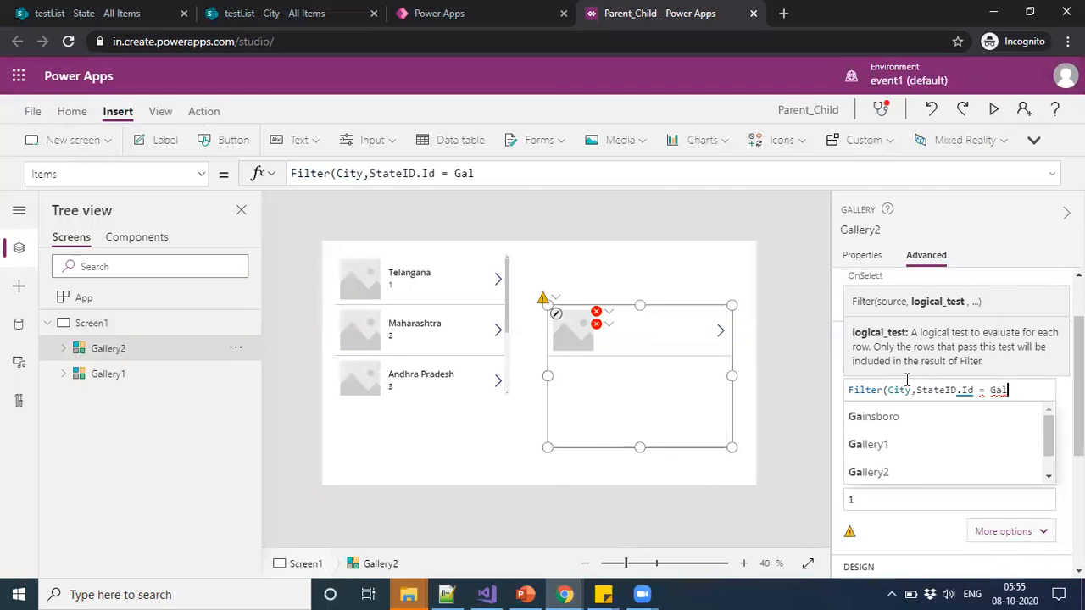
type("l.")
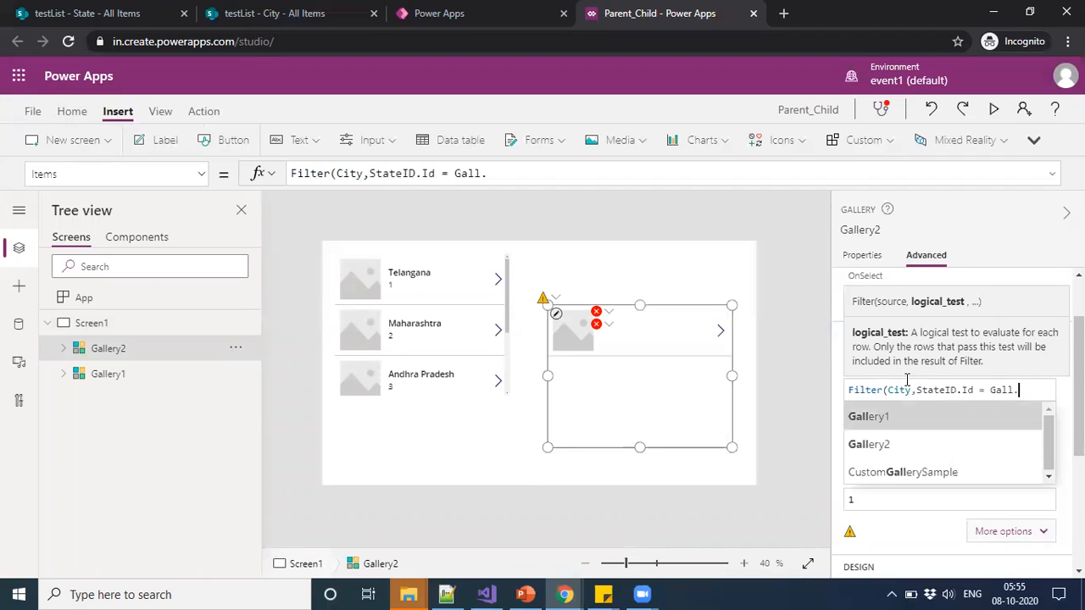
key("Backspace")
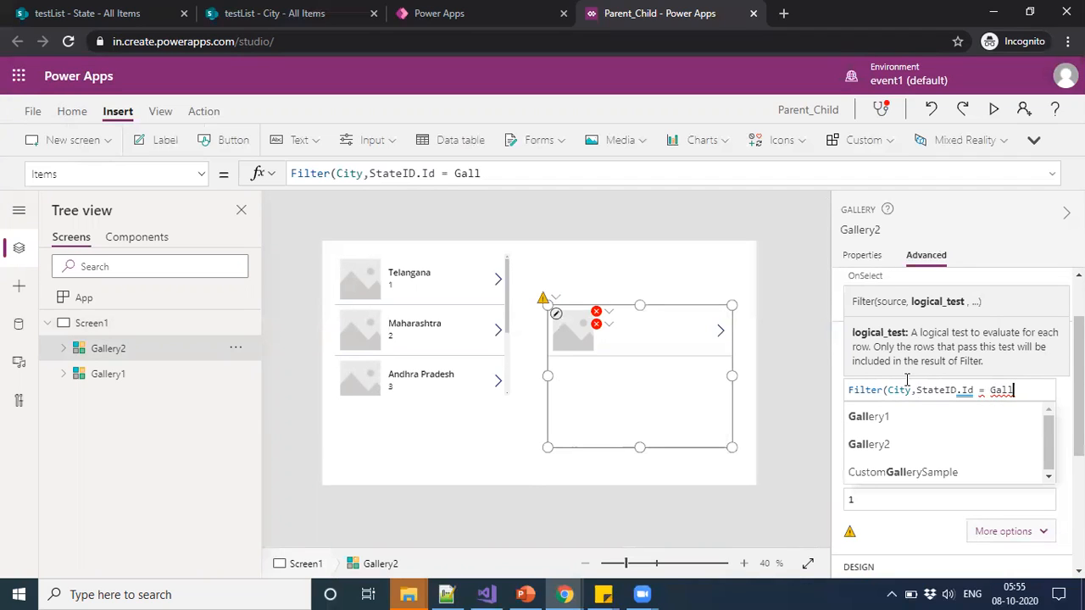
type("ery1.se")
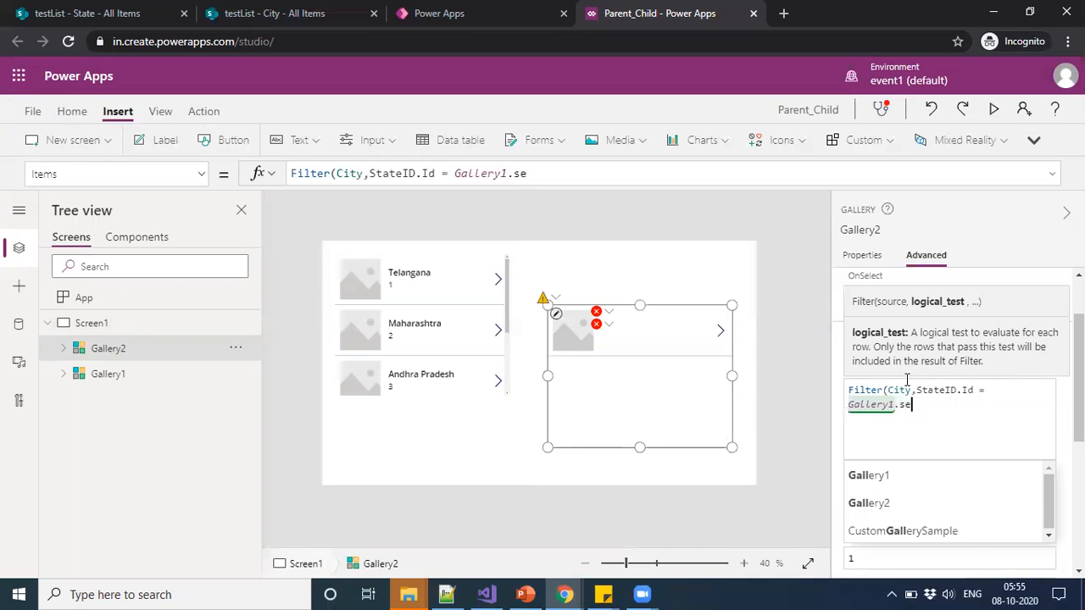
type("lected.")
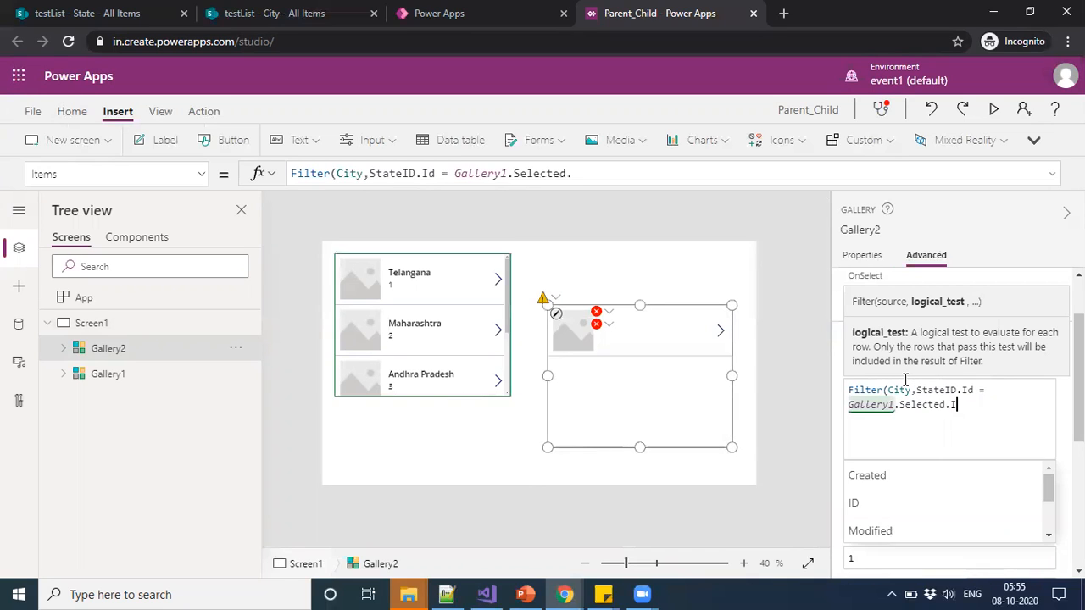
type("ID")
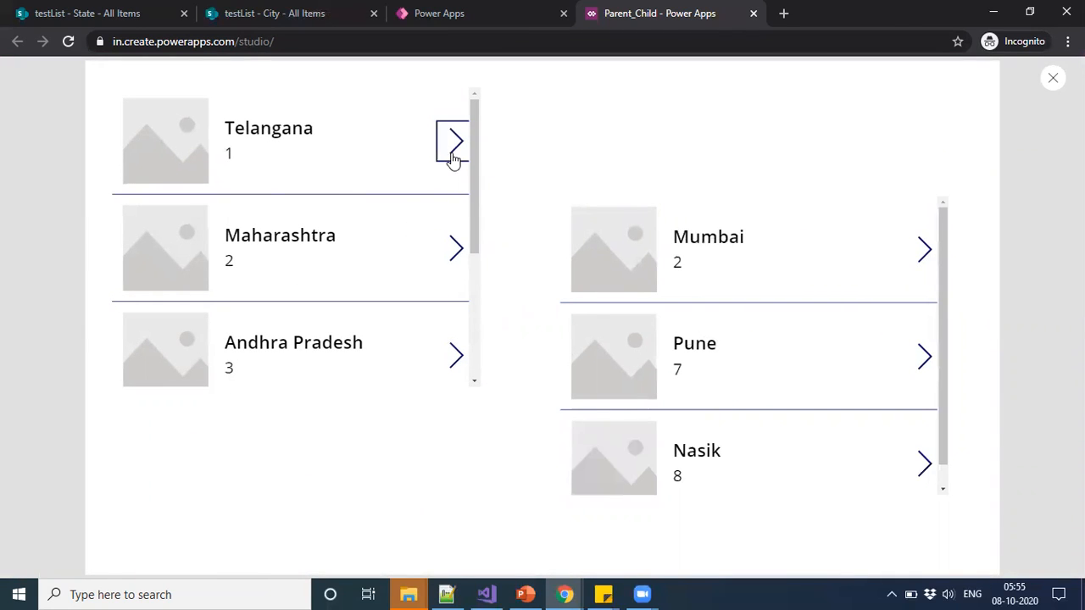
Preview the app selecting Telangana, Andhra Pradesh and Karnataka to verify city filtering, then return to editing
left_click(451, 141)
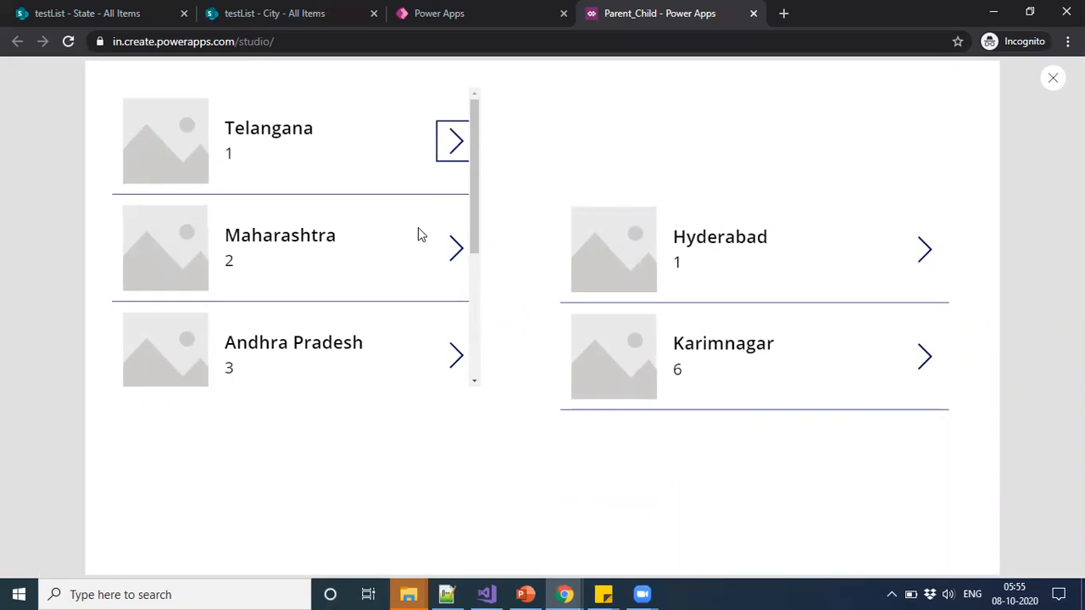
mouse_move(415, 142)
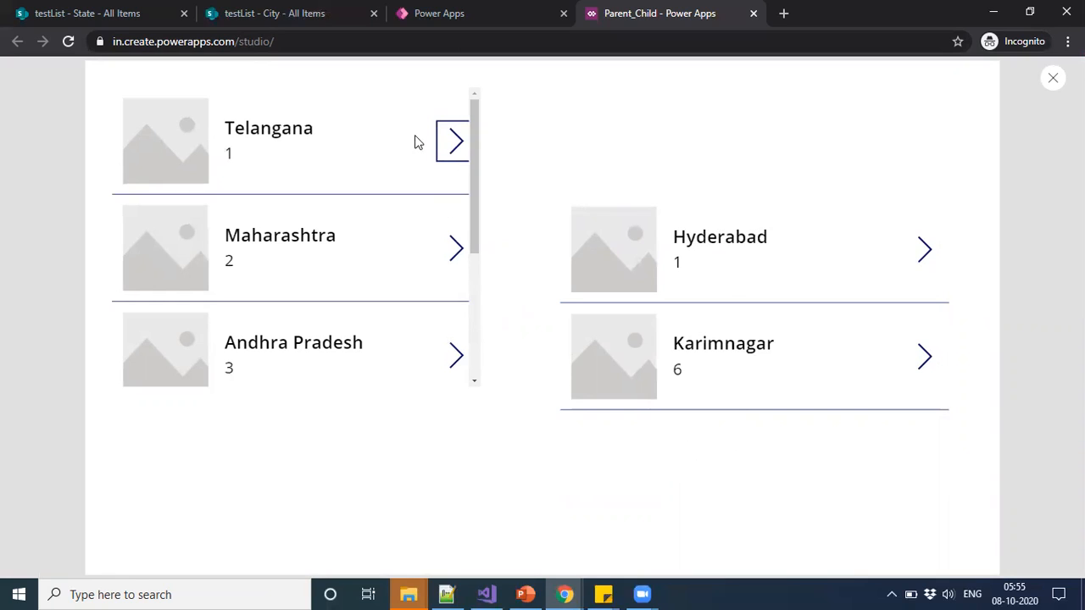
left_click(454, 247)
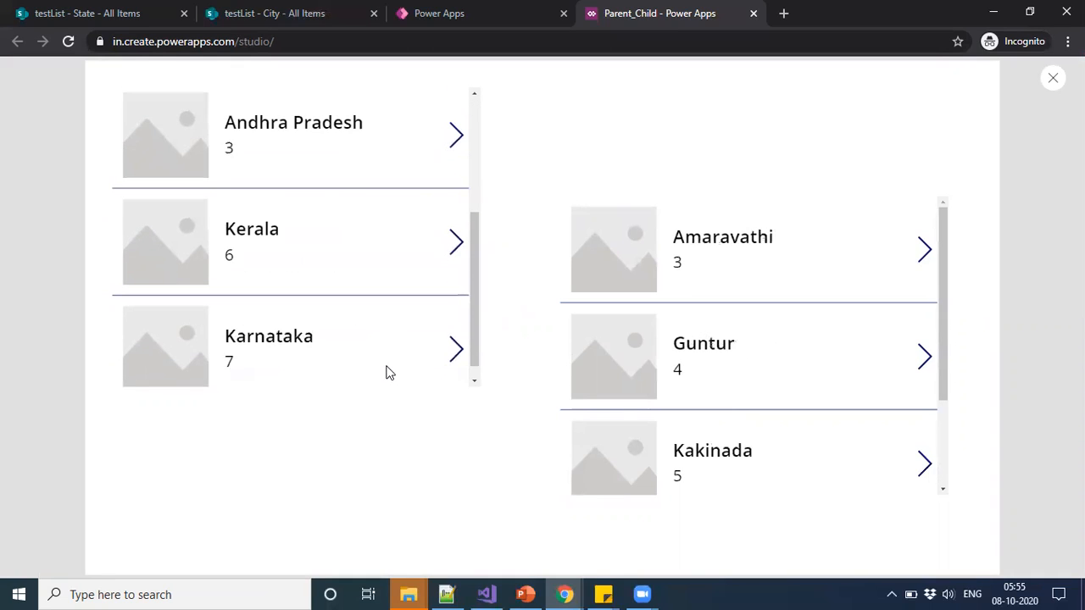
left_click(297, 332)
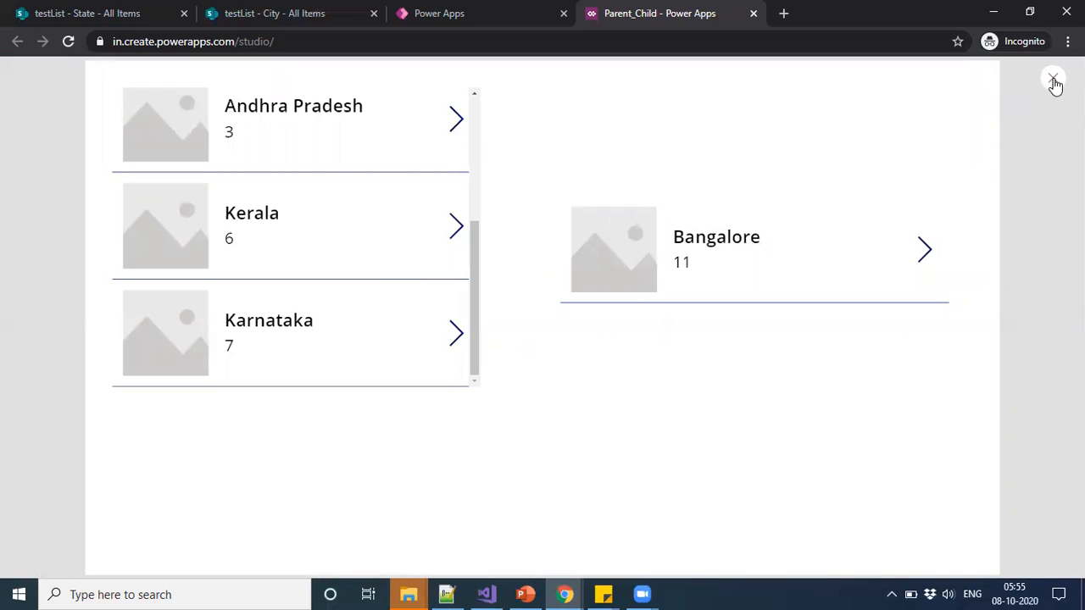
left_click(1055, 80)
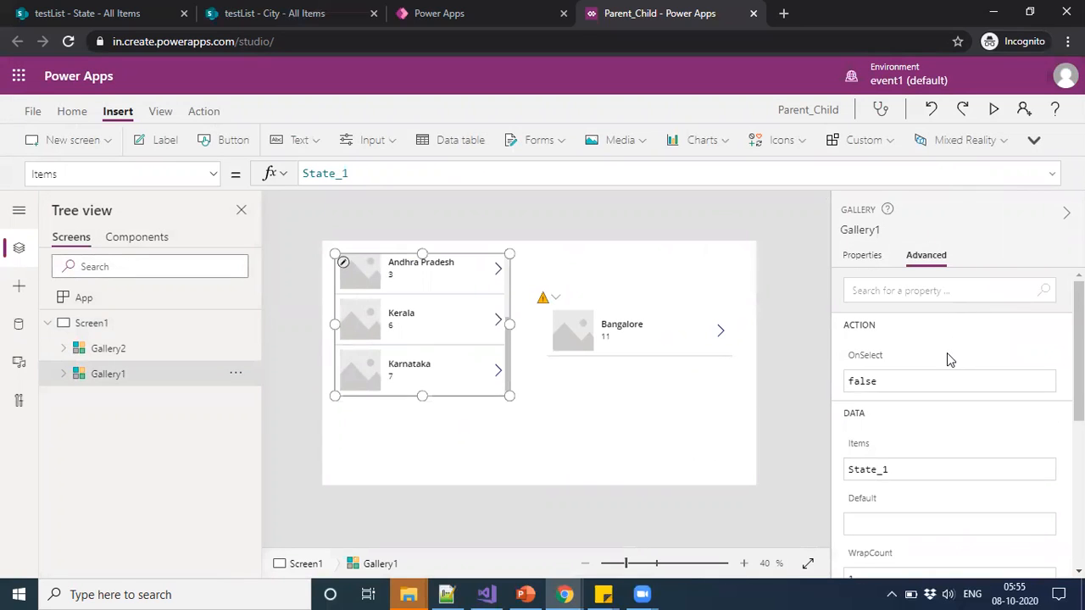
mouse_move(692, 351)
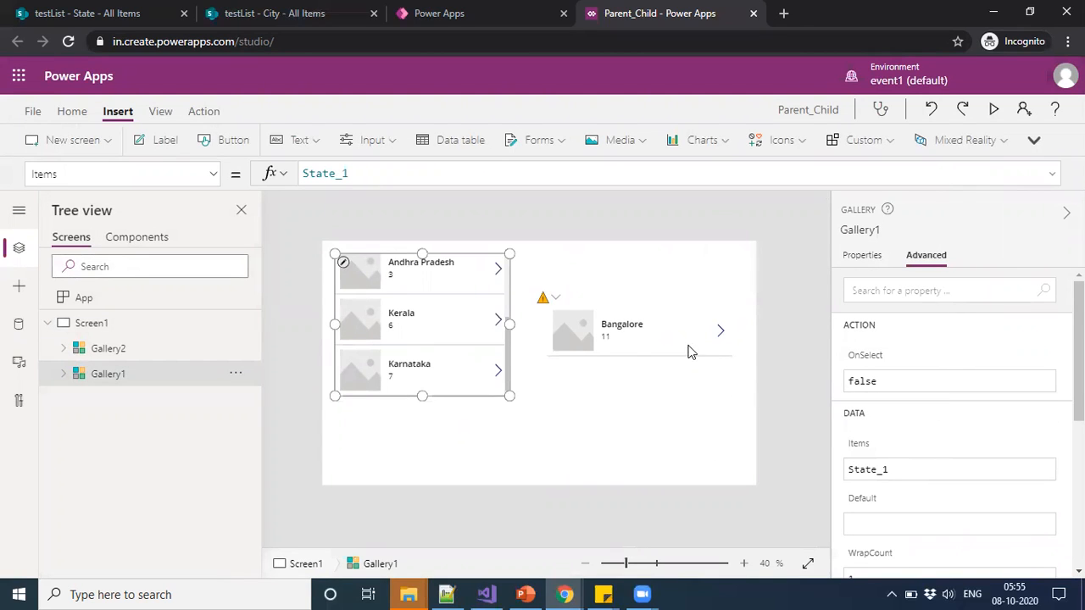
left_click(641, 331)
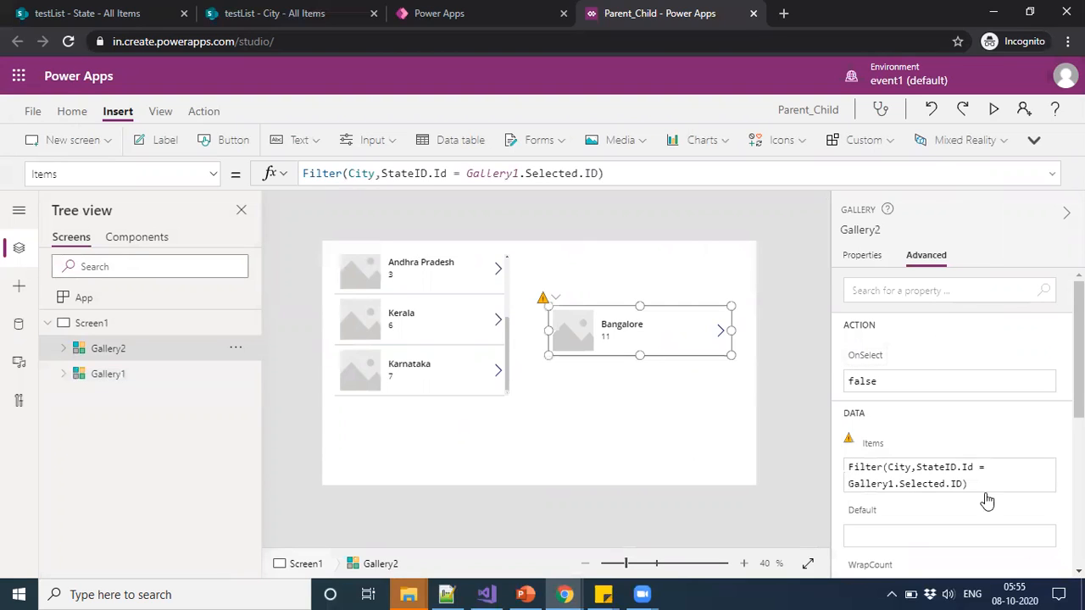
mouse_move(998, 502)
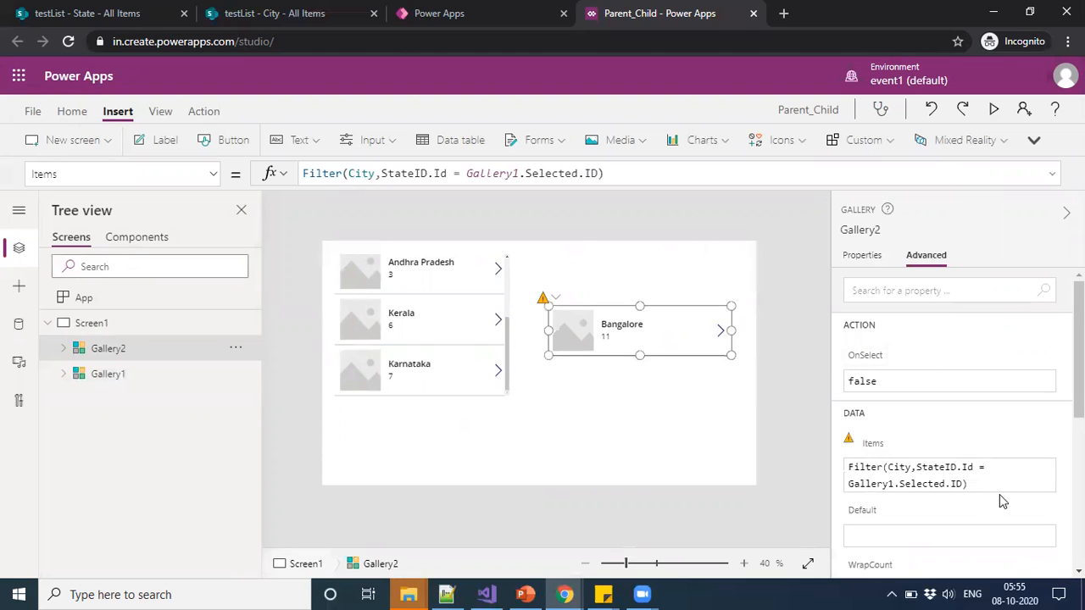
mouse_move(986, 488)
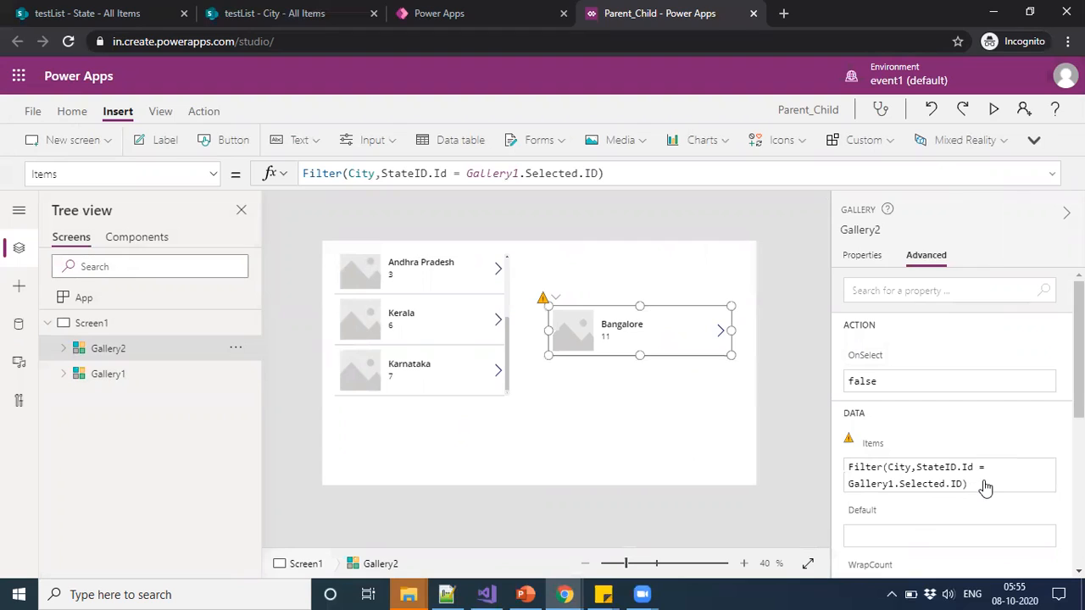
mouse_move(988, 492)
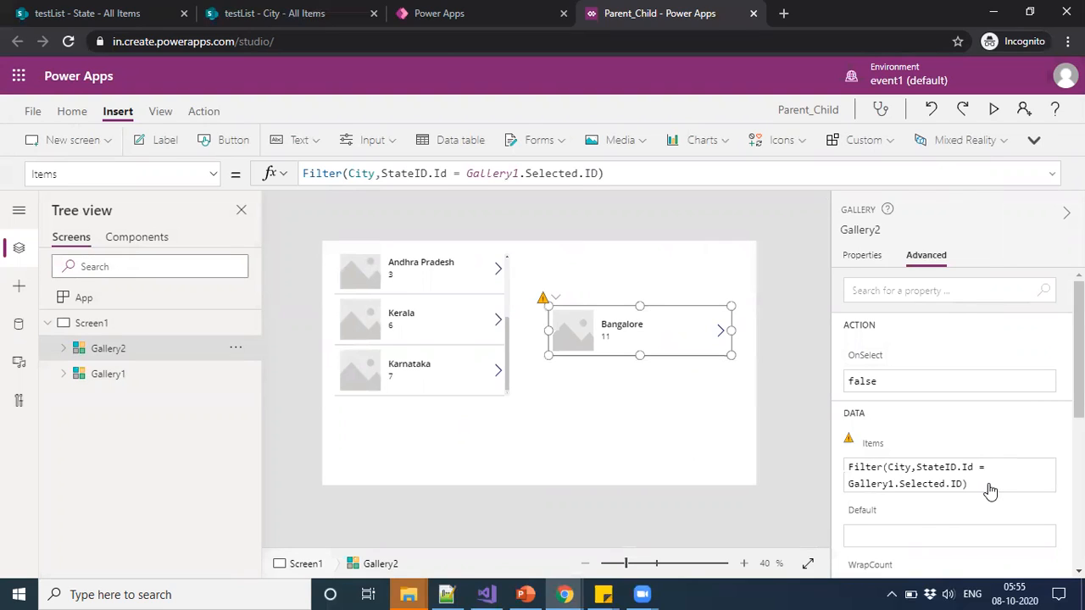
left_click(275, 14)
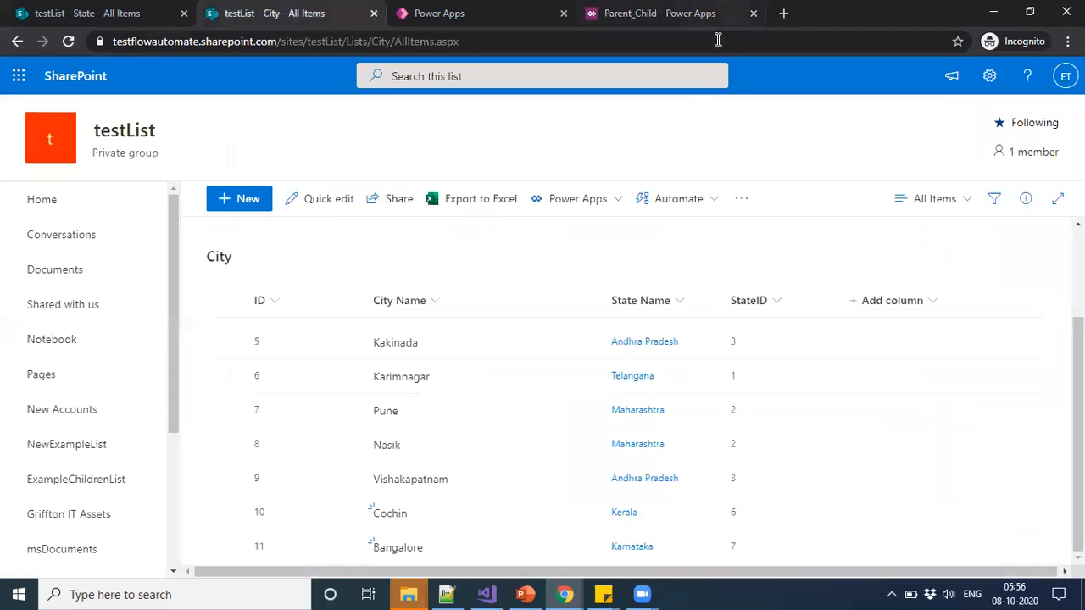
left_click(658, 14)
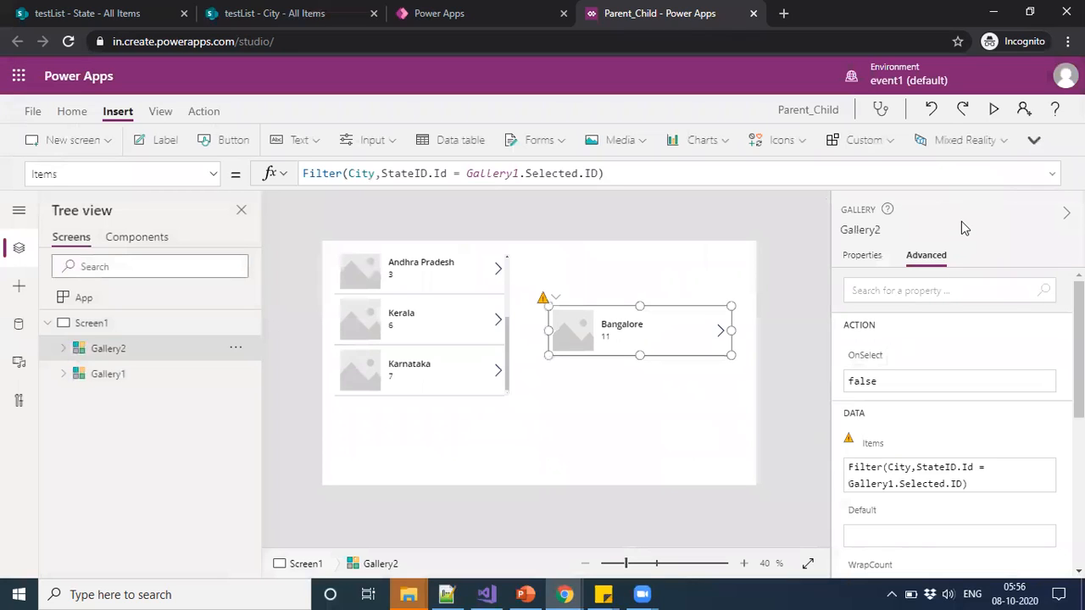